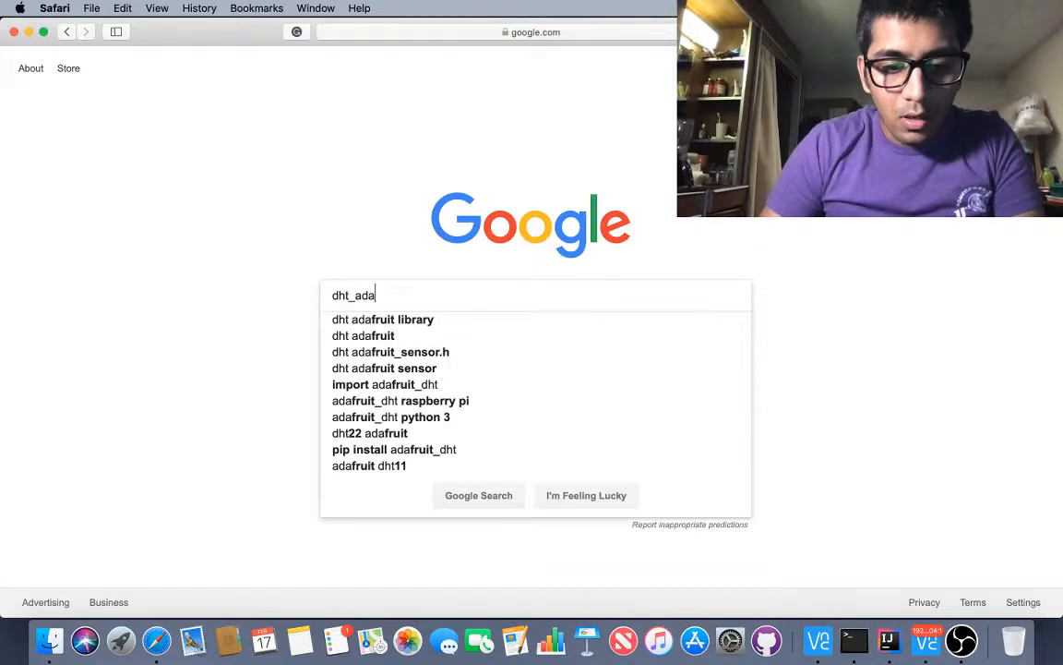
- Search Google for 'adafruit_dht raspberry' and open the GitHub Adafruit_Python_DHT result
type("rfuit")
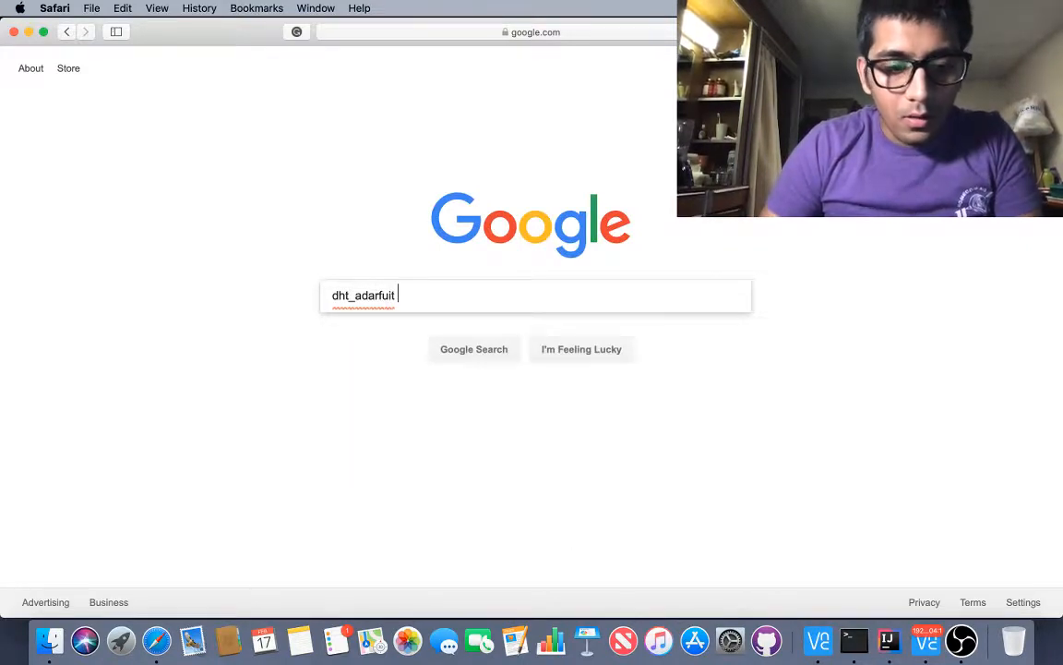
type("adafruit_")
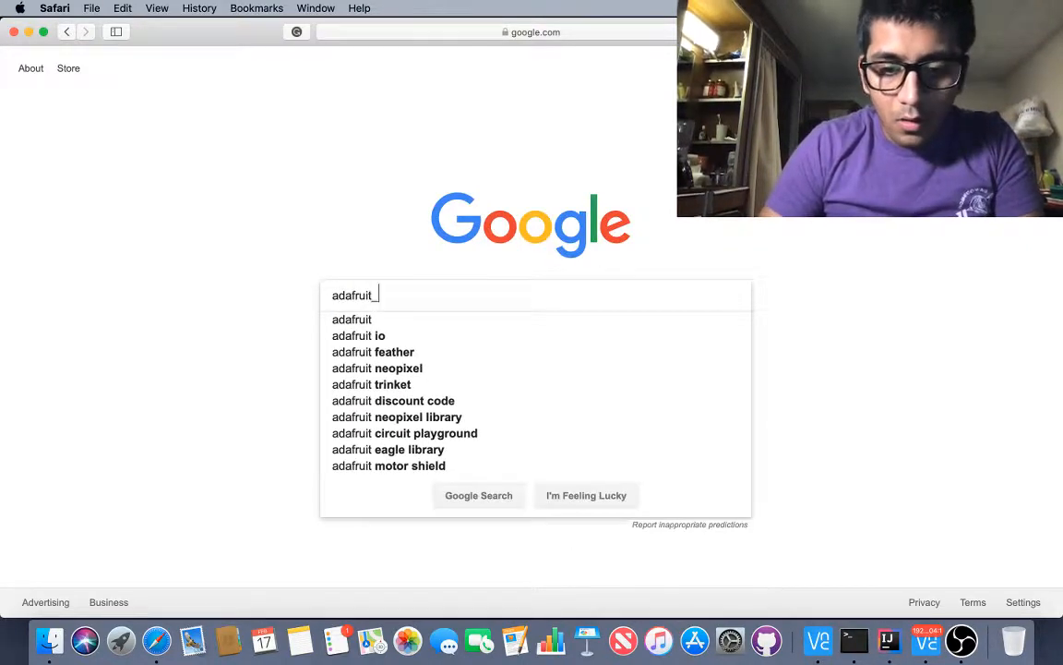
type("dht raspberry")
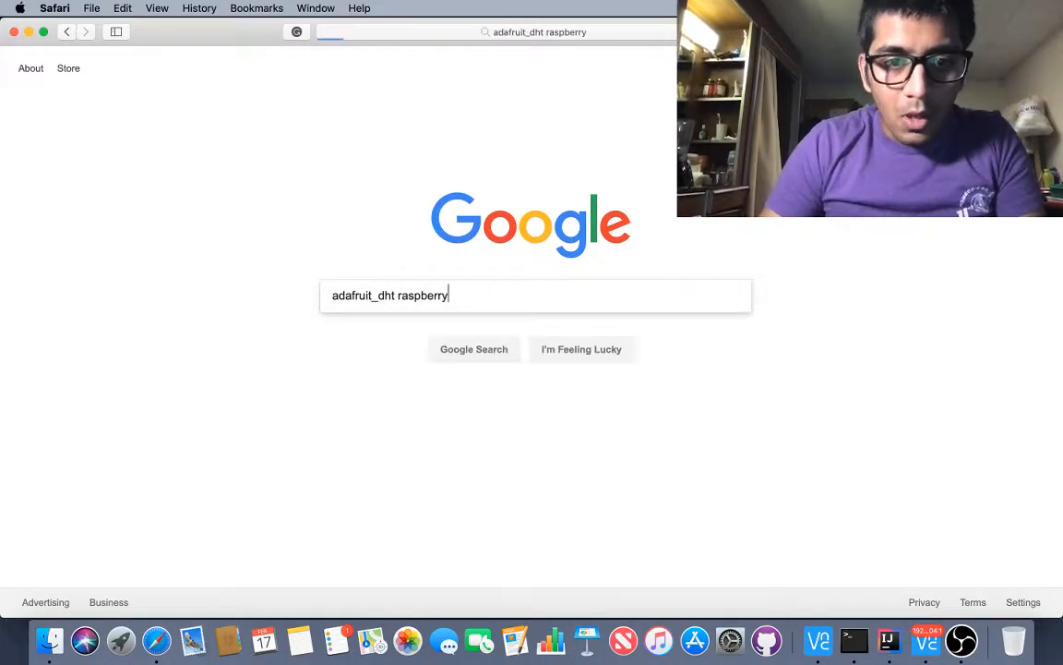
key("Return")
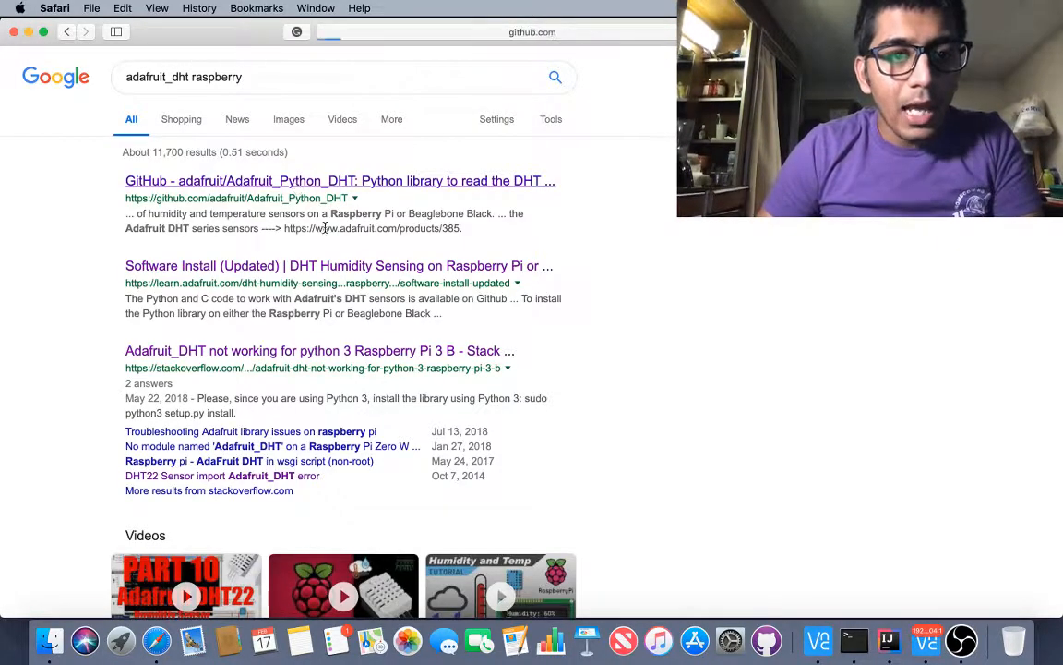
left_click(339, 181)
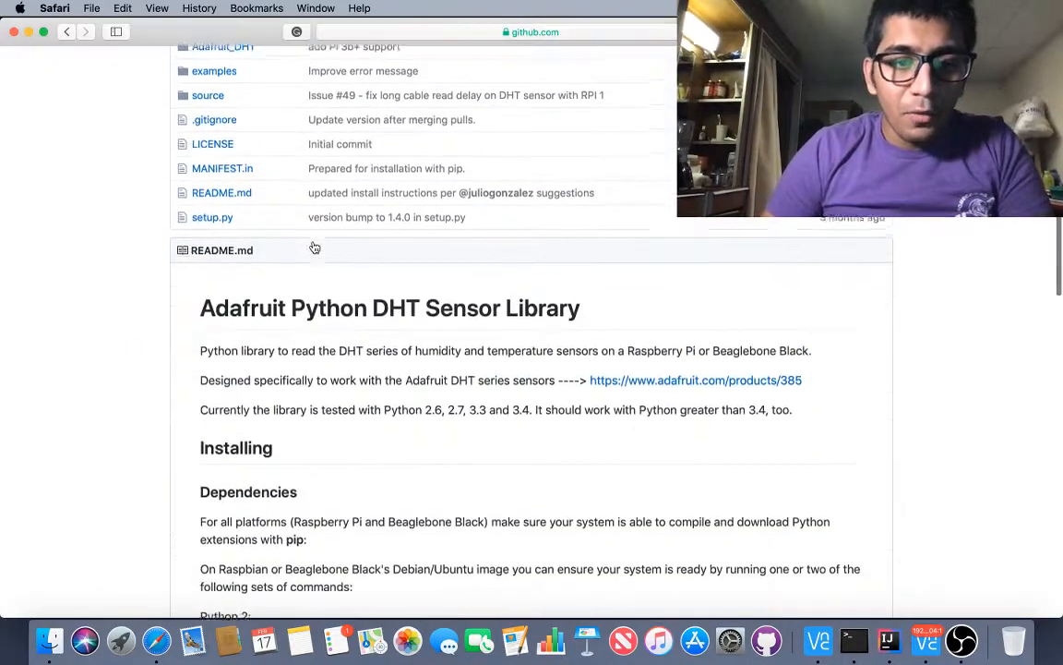
- Review the Installing section, highlighting the apt-get update and Python 3 dependency and install commands
scroll("down", 3)
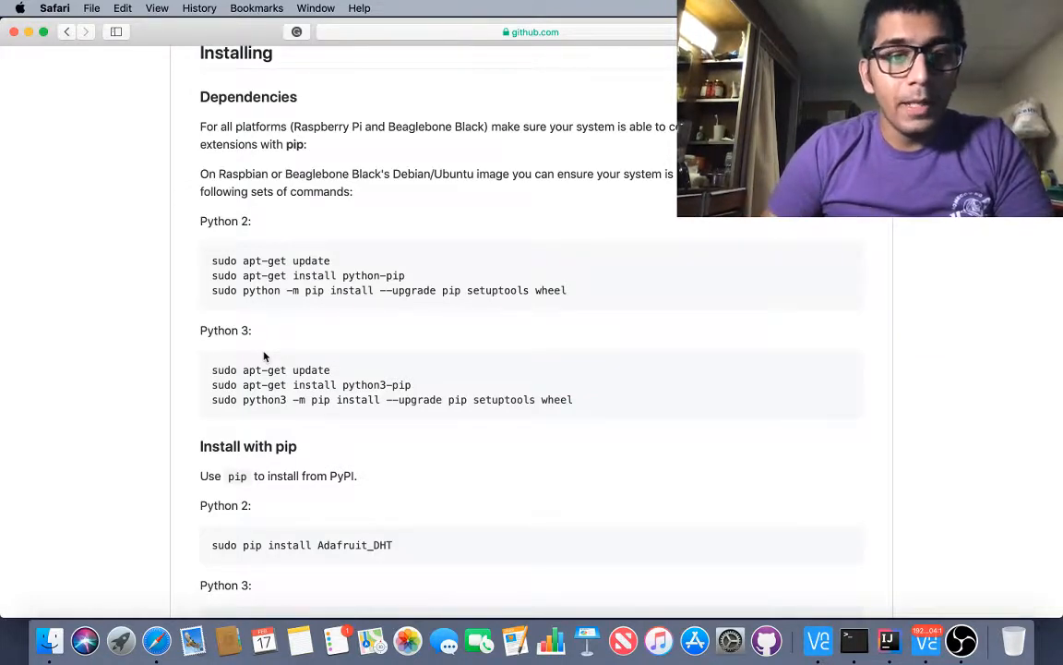
double_click(218, 222)
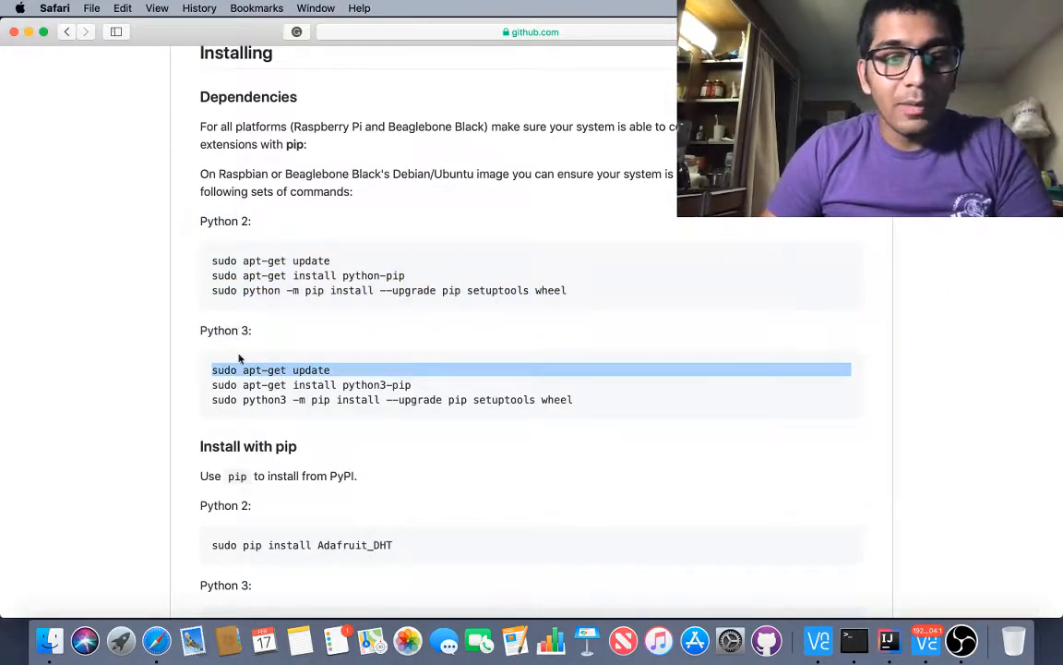
left_click_drag(213, 369, 573, 399)
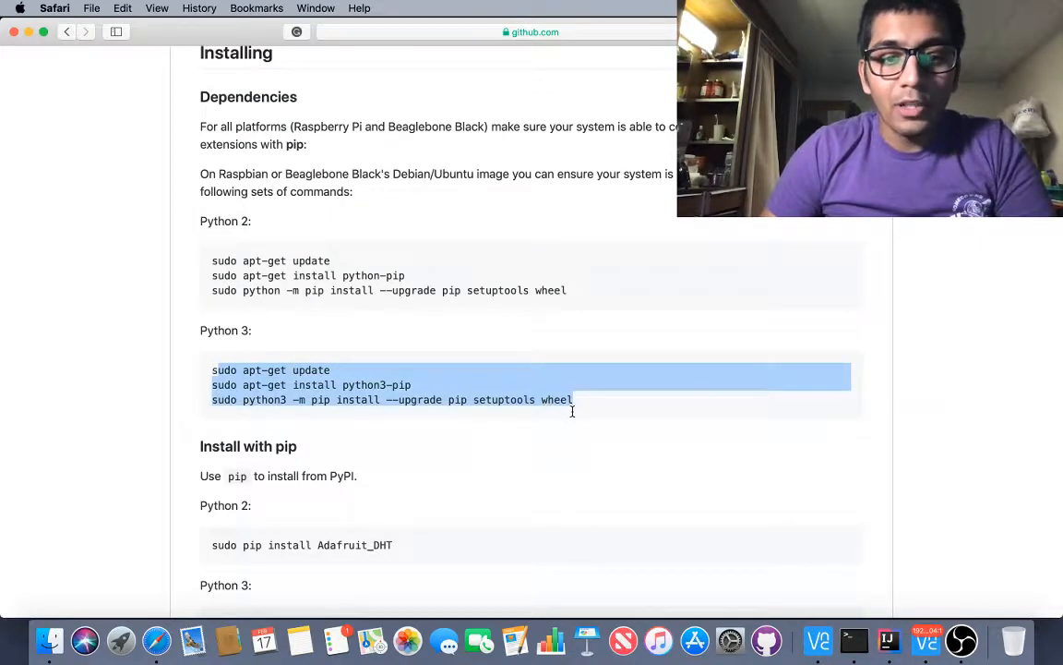
scroll("down", 3)
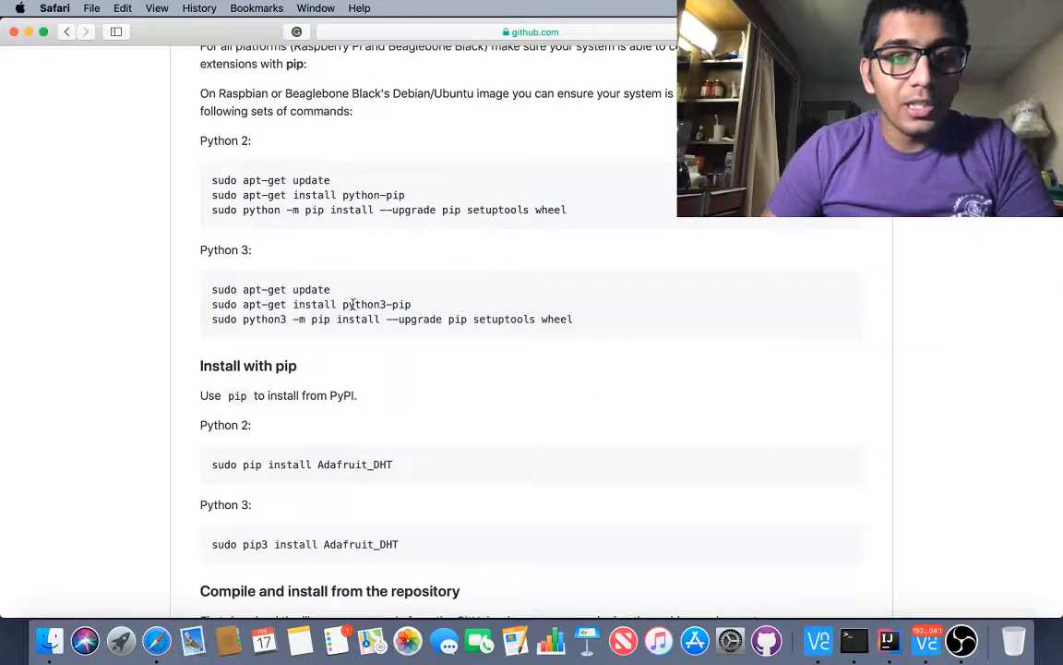
double_click(364, 303)
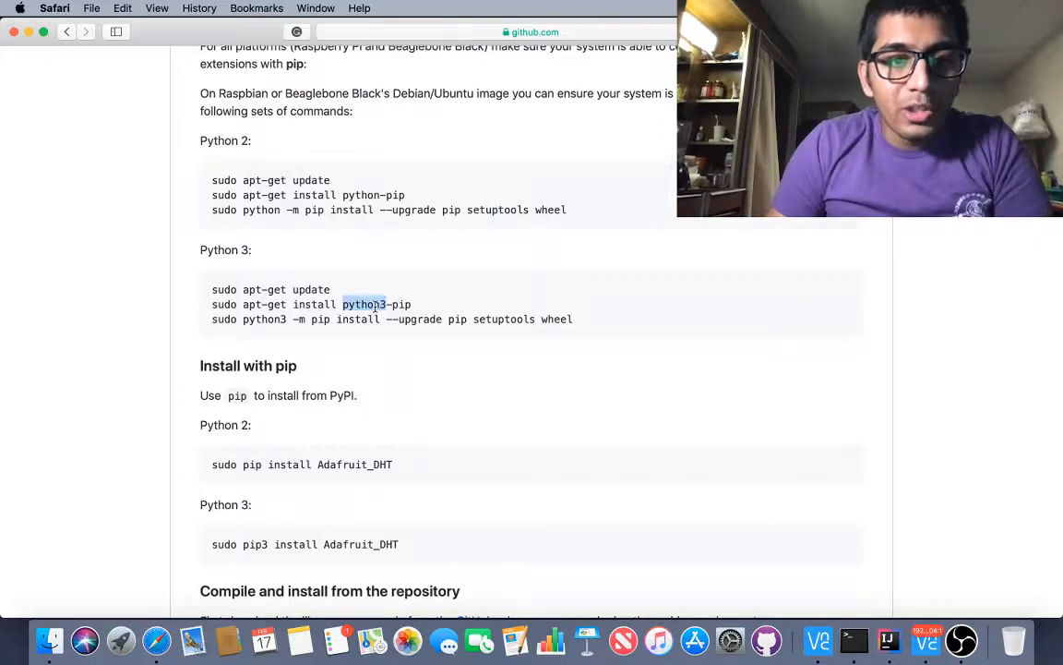
scroll("down", 3)
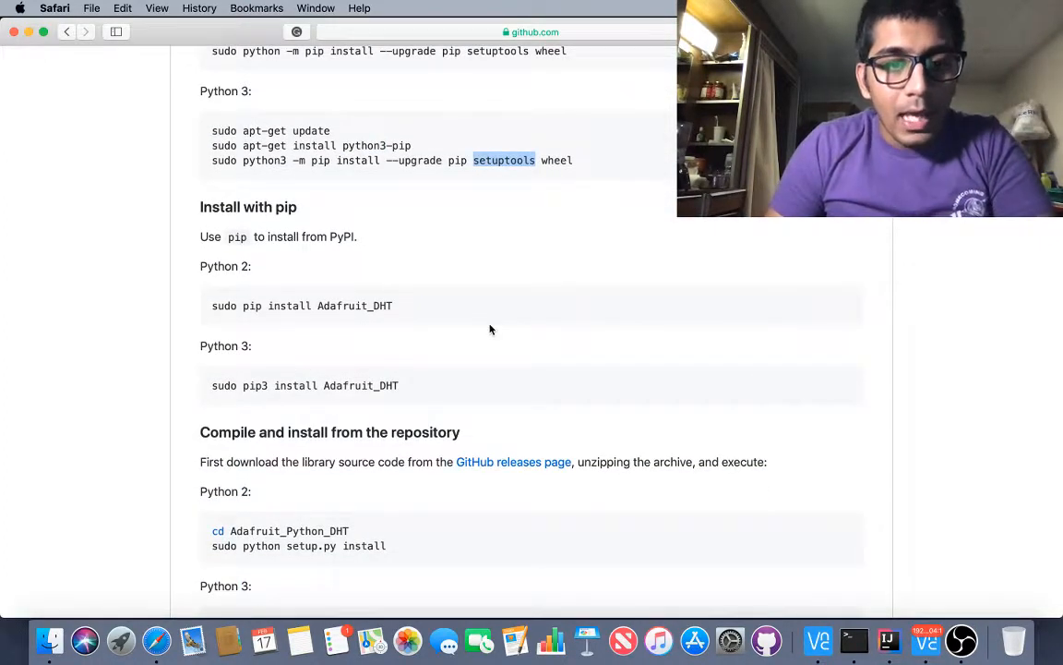
scroll("down", 3)
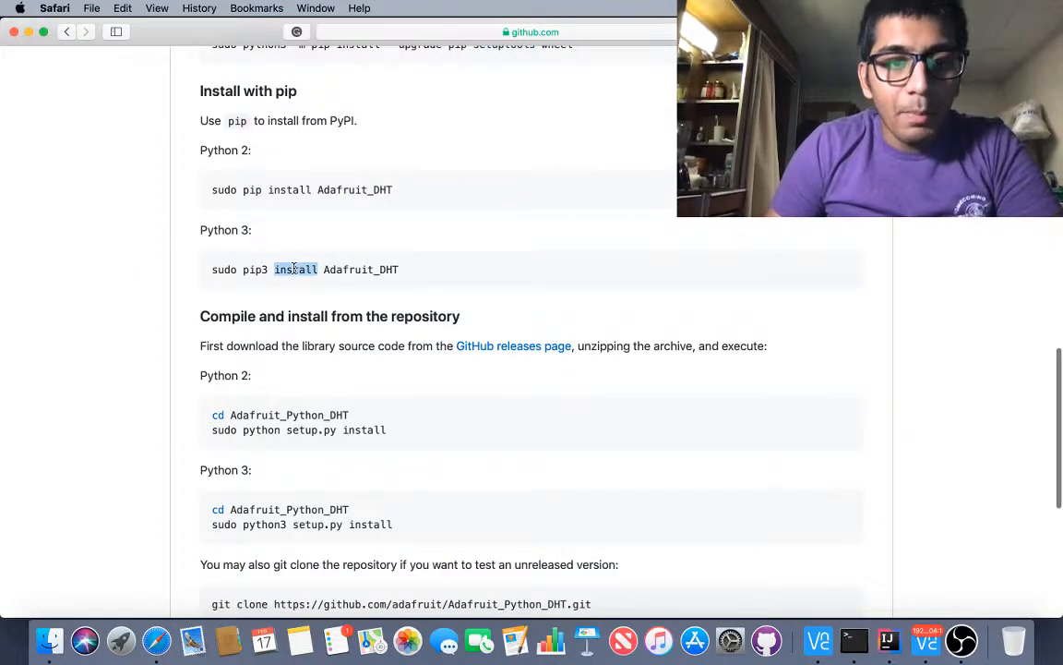
scroll("down", 3)
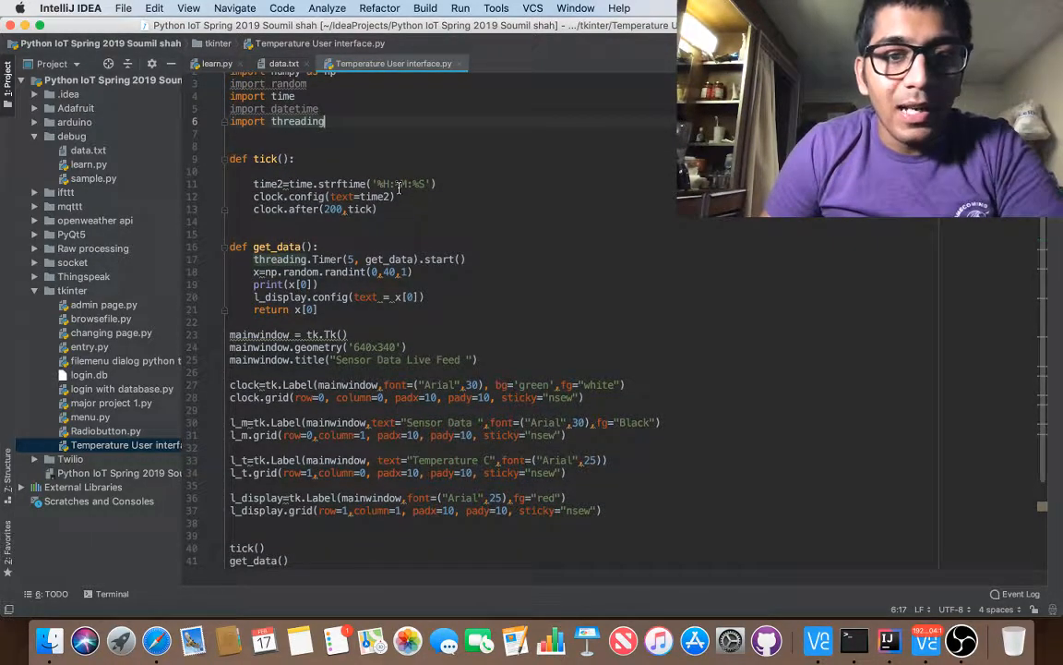
- Mark the line creating the Sensor Data label in Temperature User interface.py
left_click(266, 159)
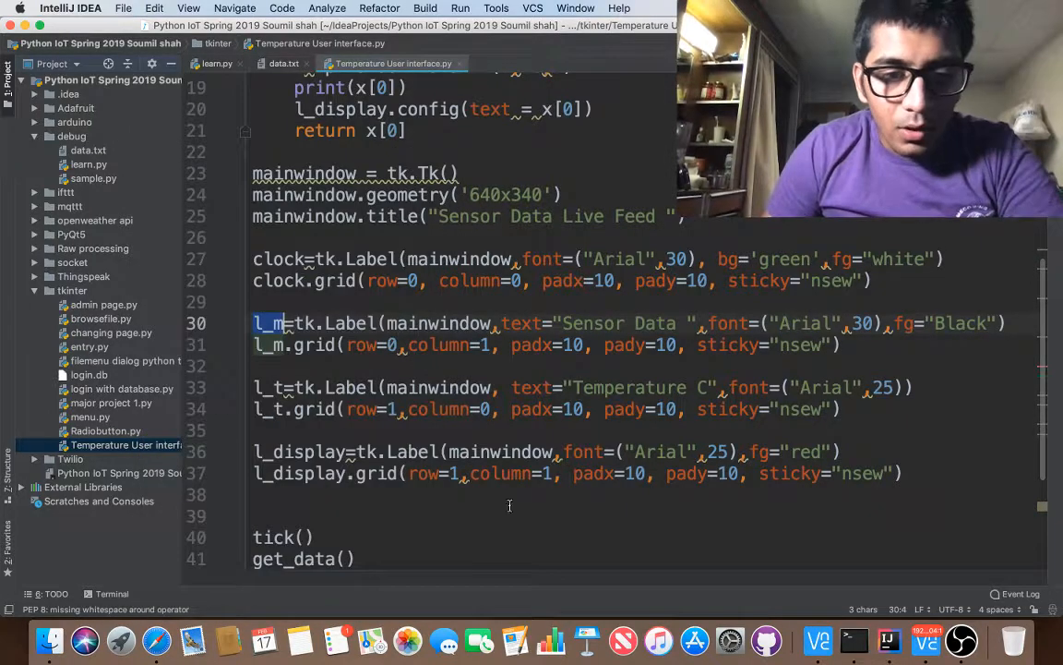
- Run the temperature interface script, stop it, look over the code, and run it again to show the live feed window
left_click(458, 7)
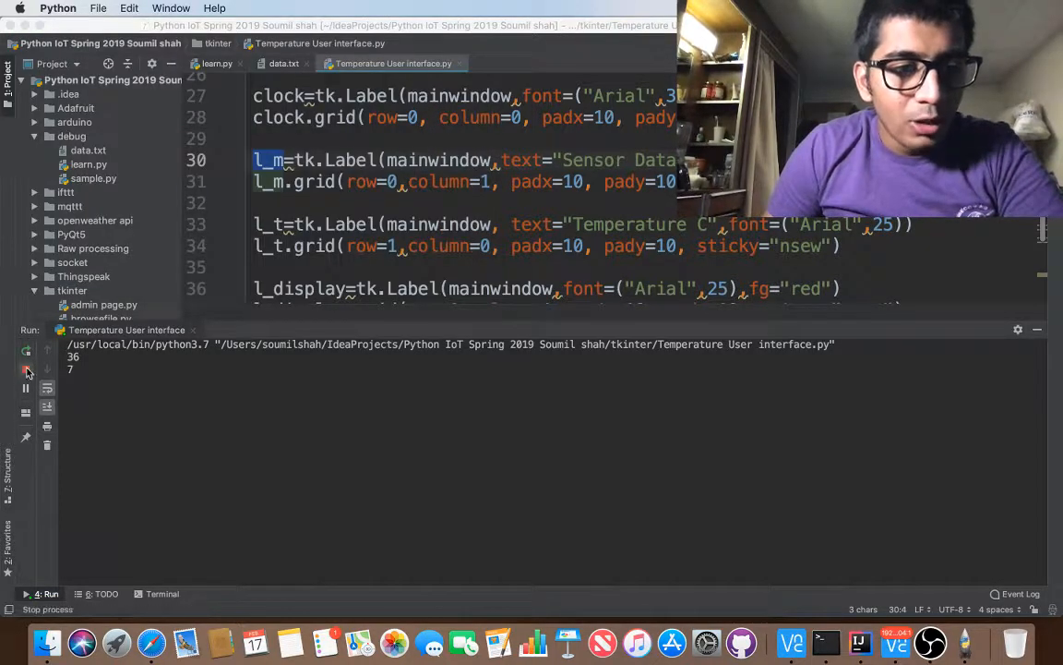
left_click(26, 370)
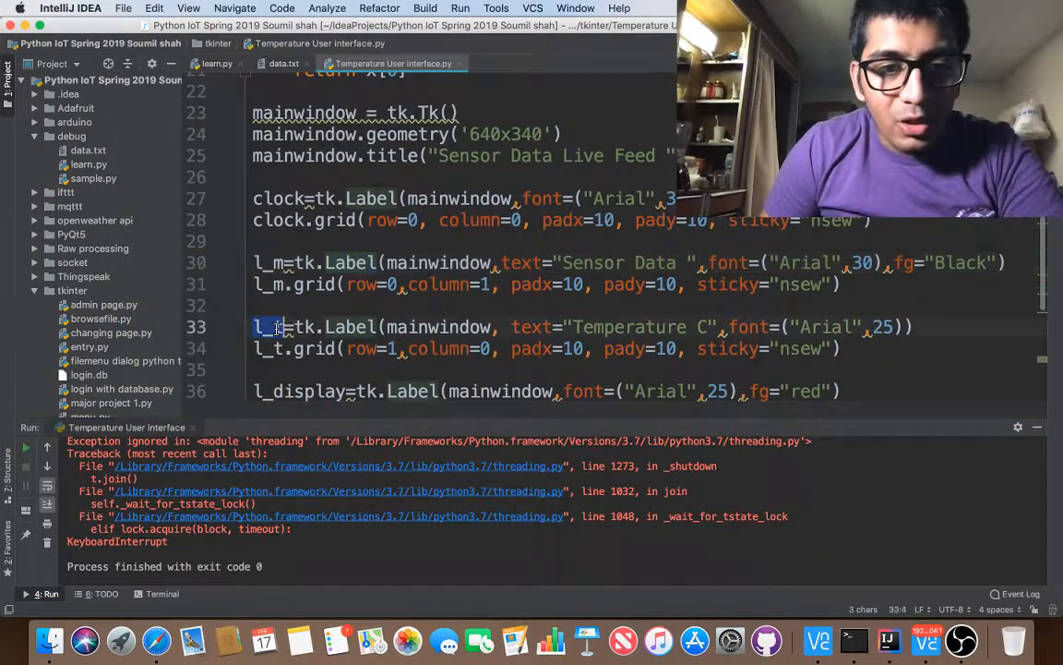
scroll("down", 3)
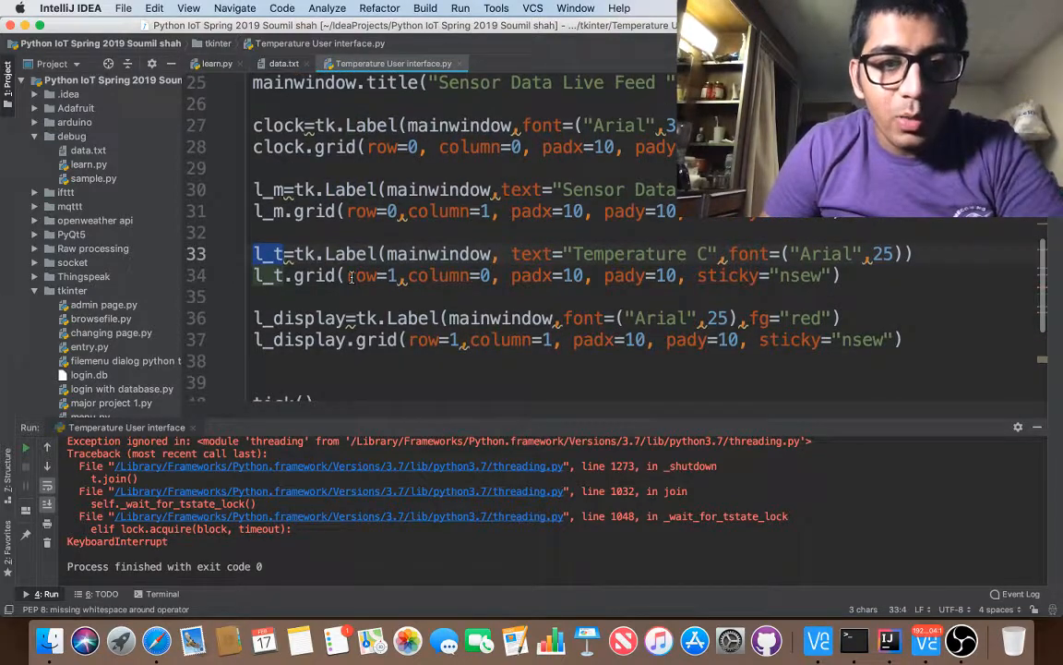
scroll("down", 3)
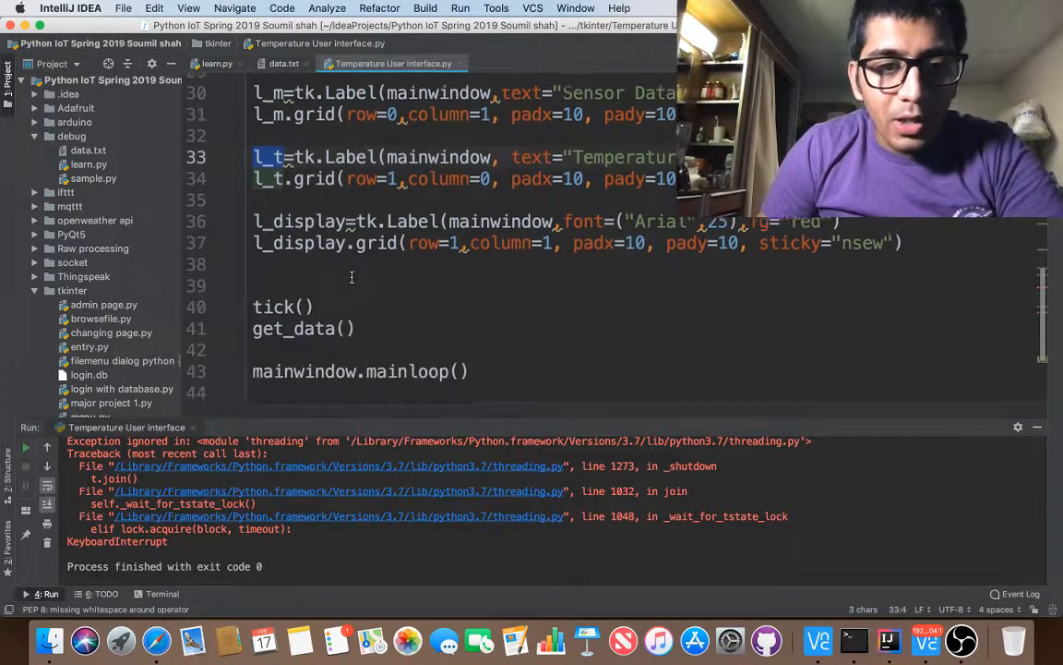
scroll("up", 3)
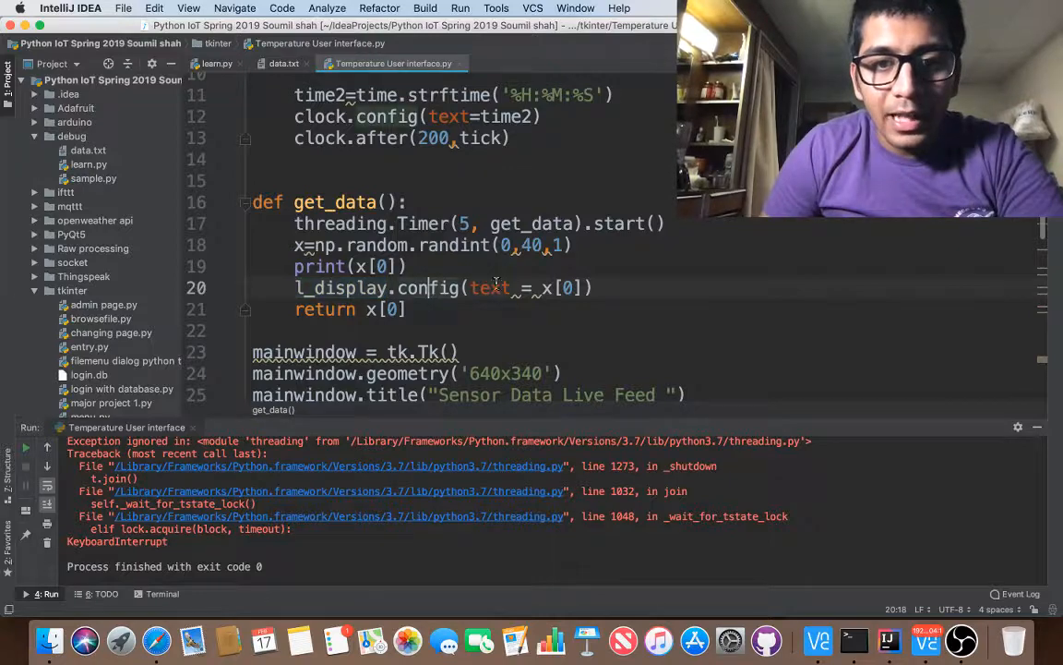
left_click(576, 246)
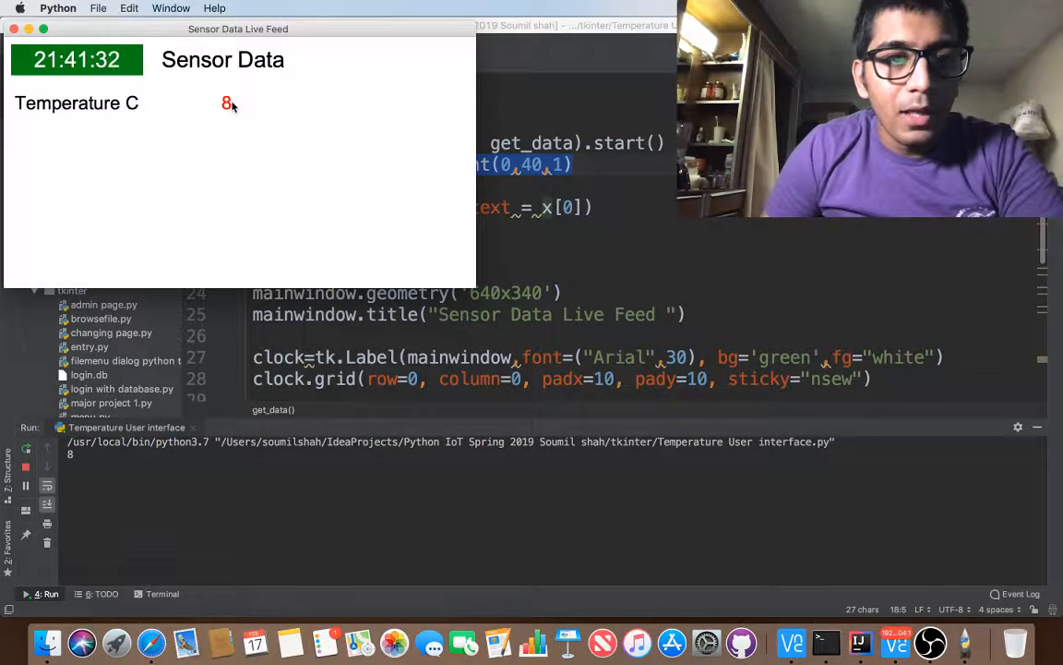
mouse_move(244, 128)
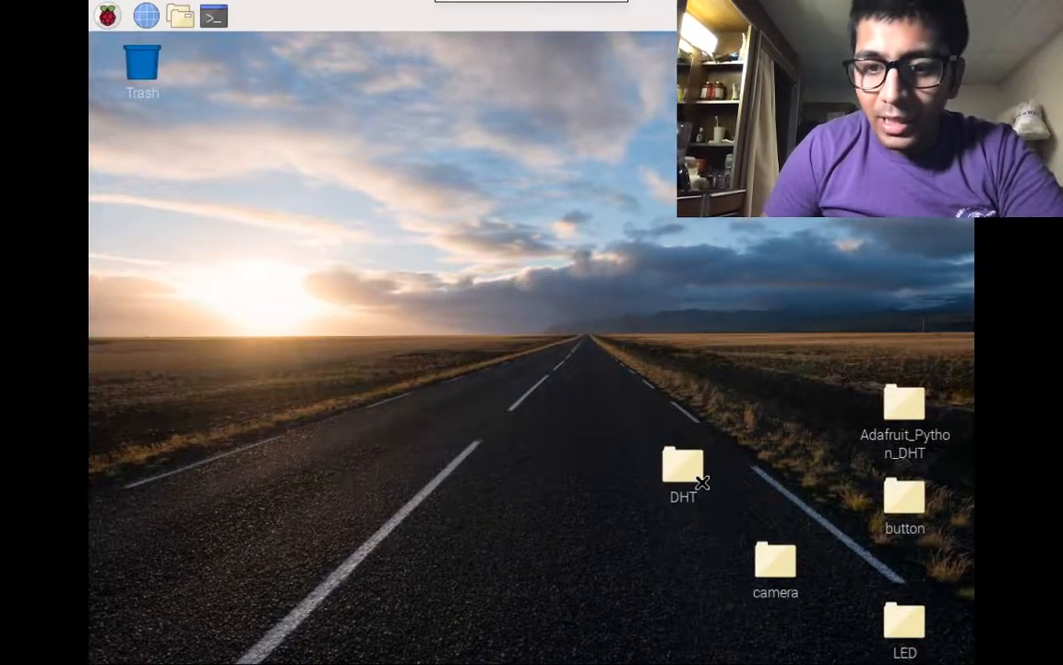
mouse_move(797, 556)
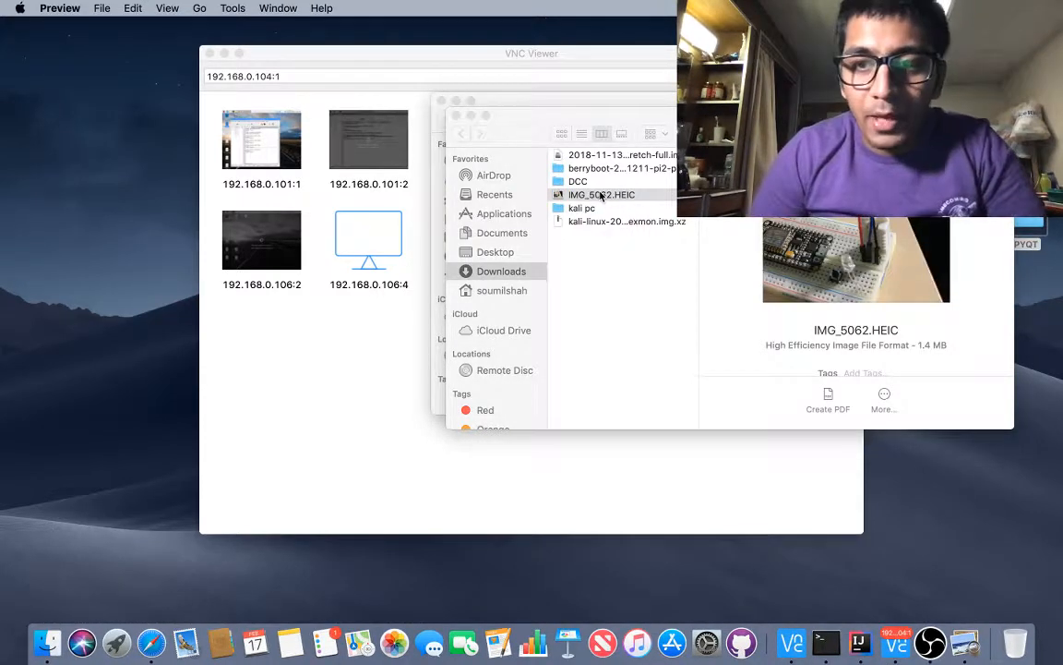
- Open the IMG_5062.HEIC breadboard circuit photo in Preview
double_click(602, 196)
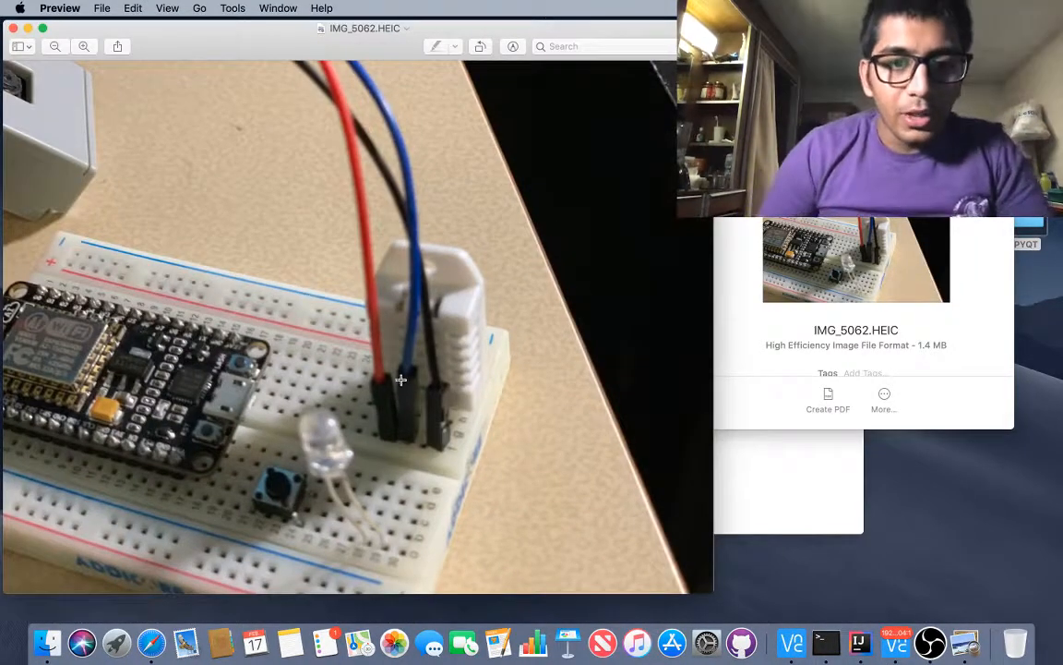
mouse_move(310, 404)
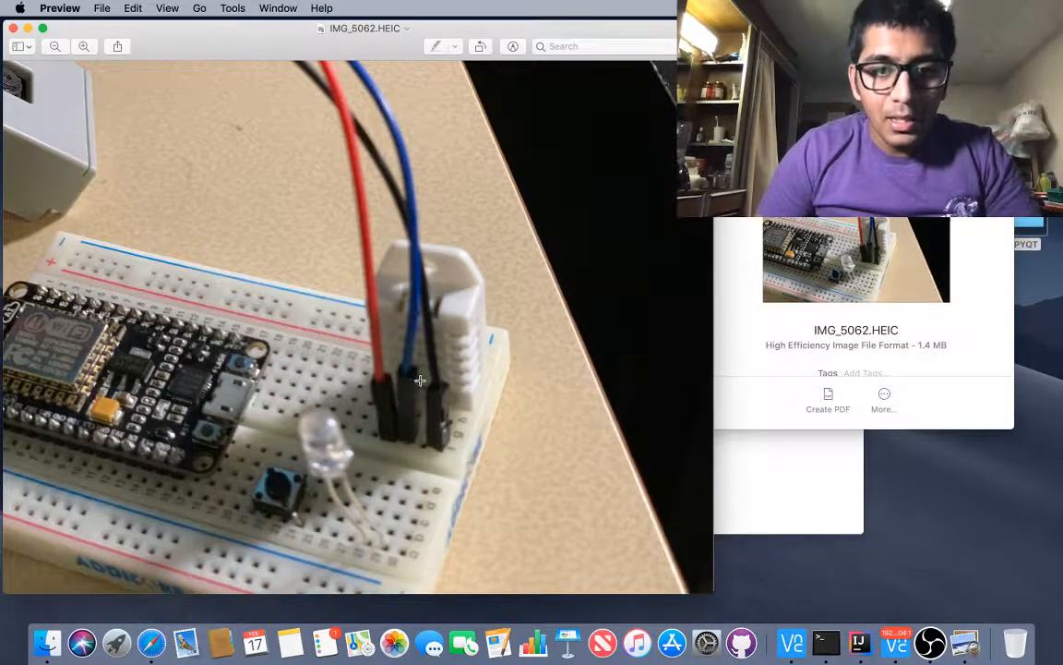
mouse_move(405, 331)
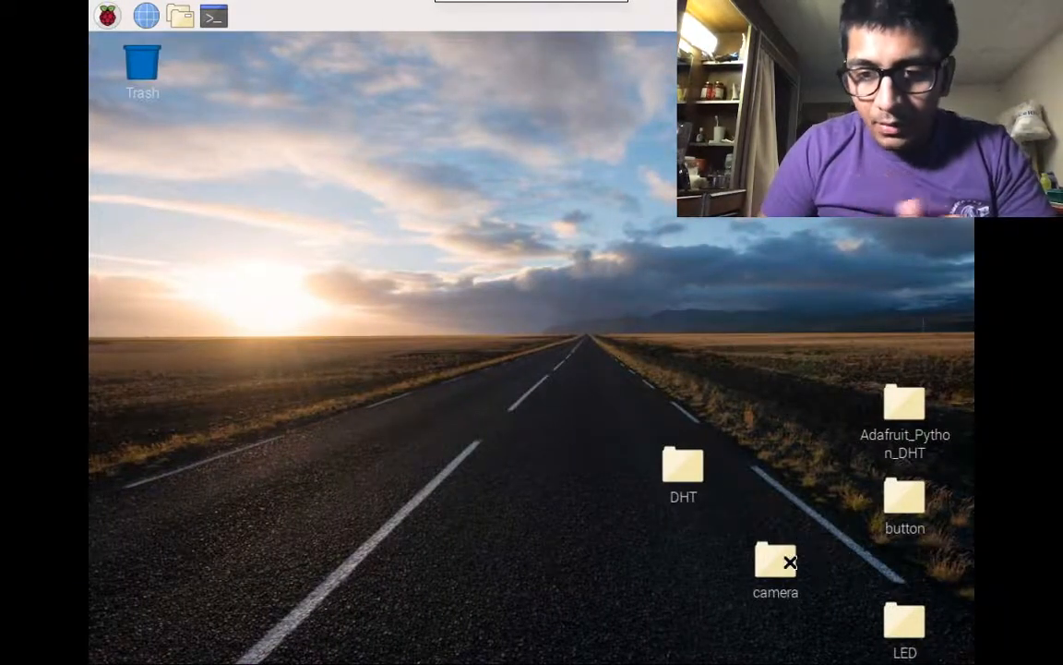
- Open the DHT folder on the Pi desktop and load DHT_UI.py in the IDLE editor
left_click(683, 472)
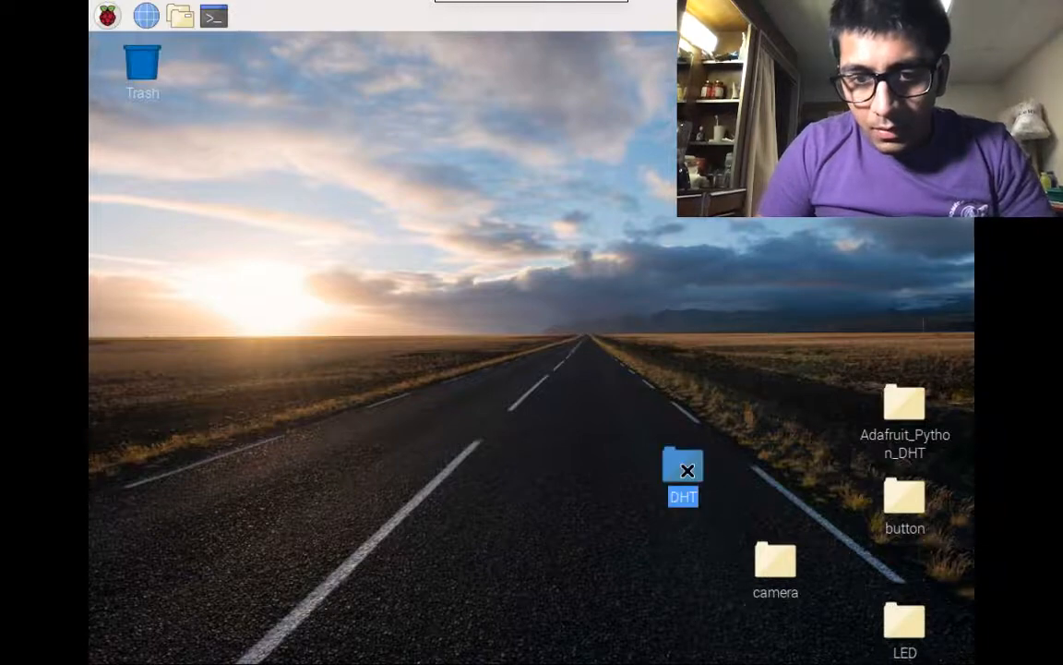
double_click(683, 471)
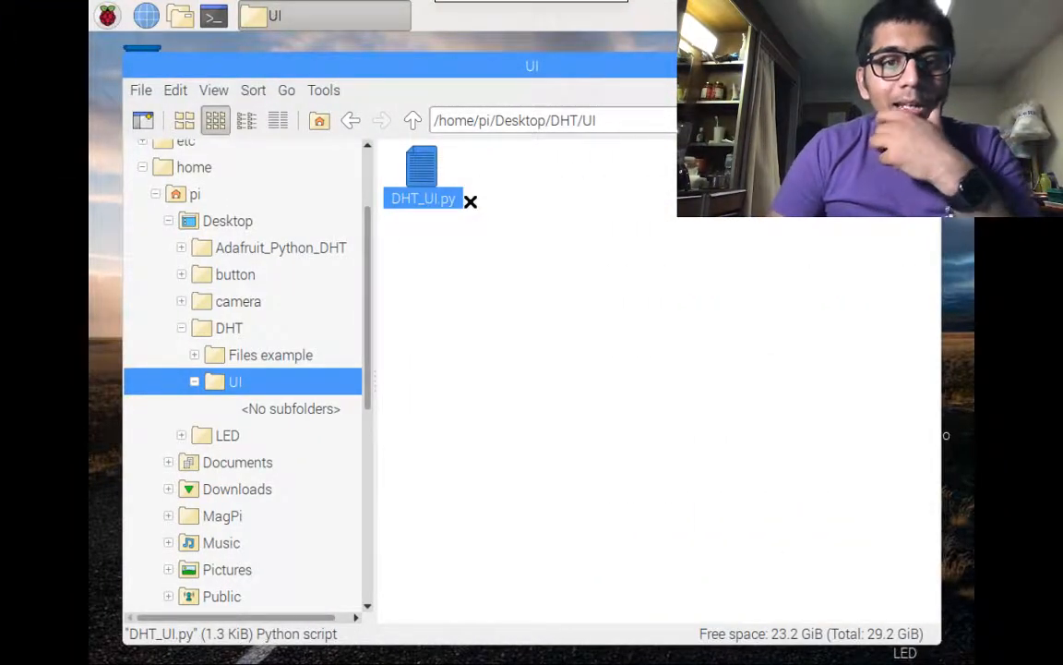
double_click(421, 176)
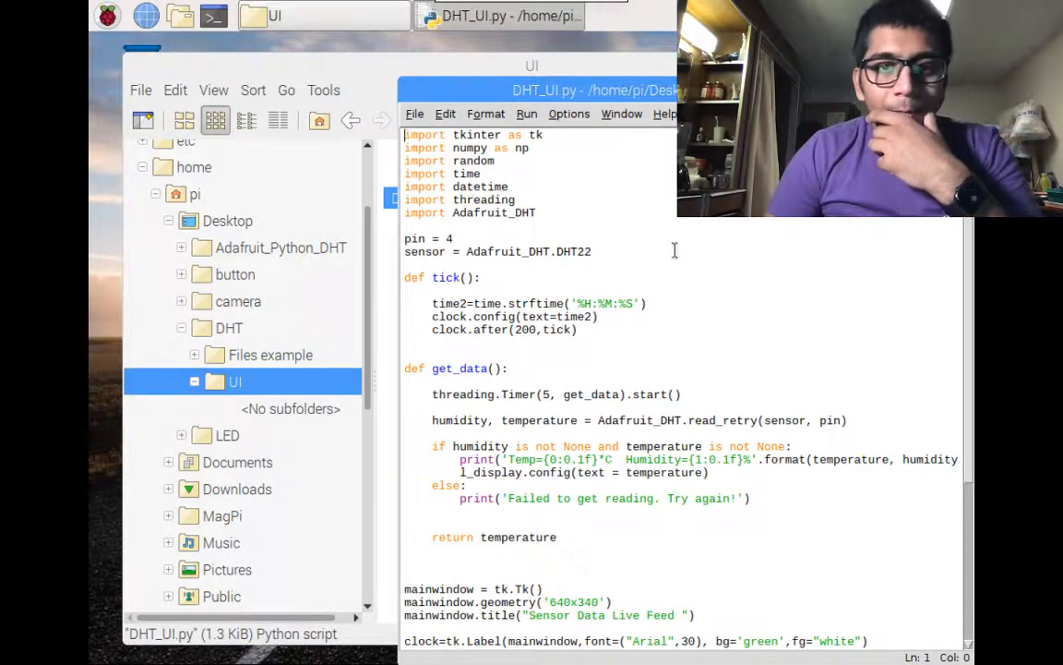
- Run the DHT_UI.py module with F5 and move the resulting live sensor window into view
left_click(528, 115)
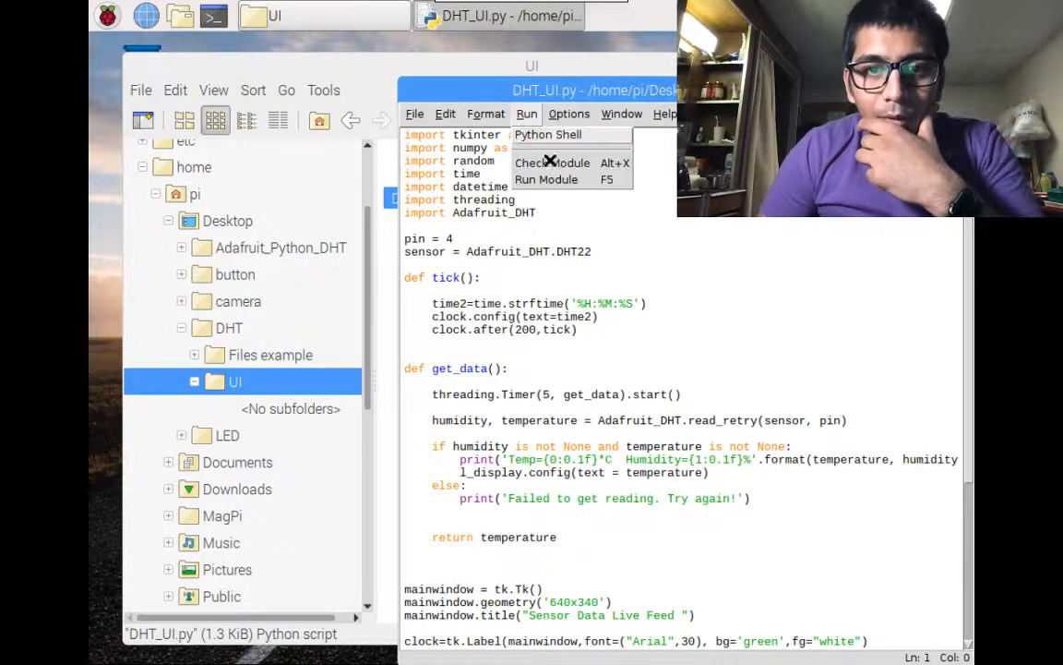
left_click(547, 133)
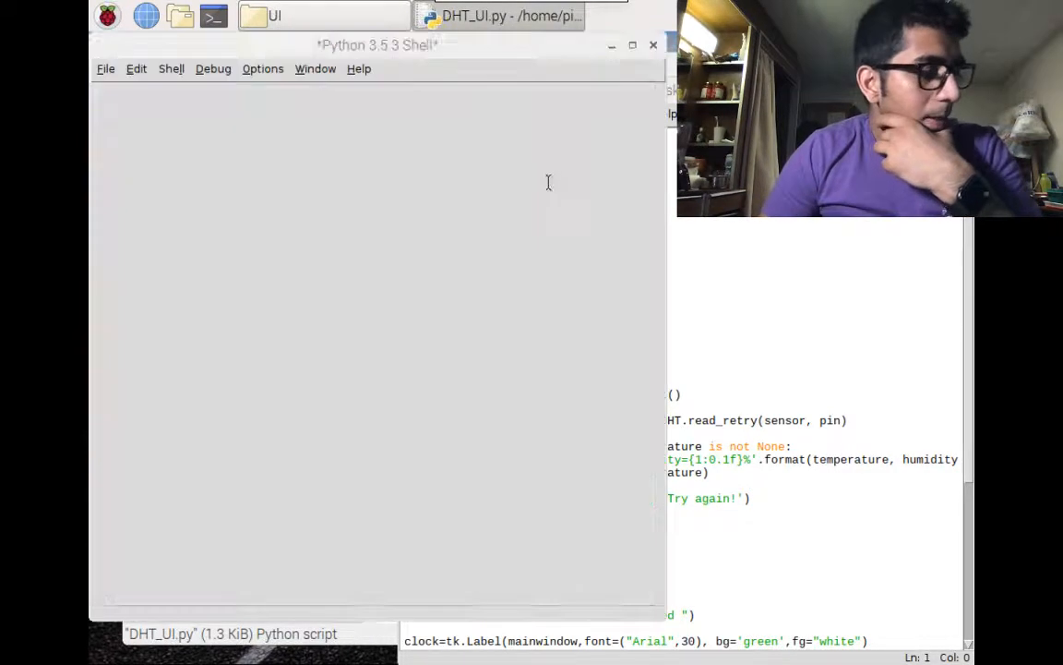
key("F5")
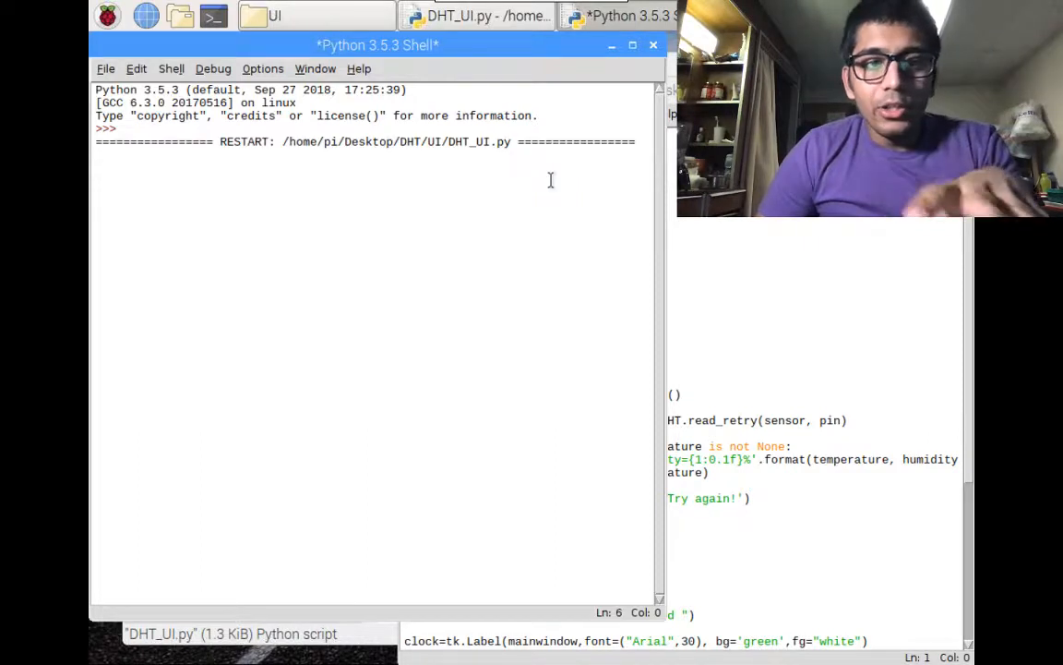
key("F5")
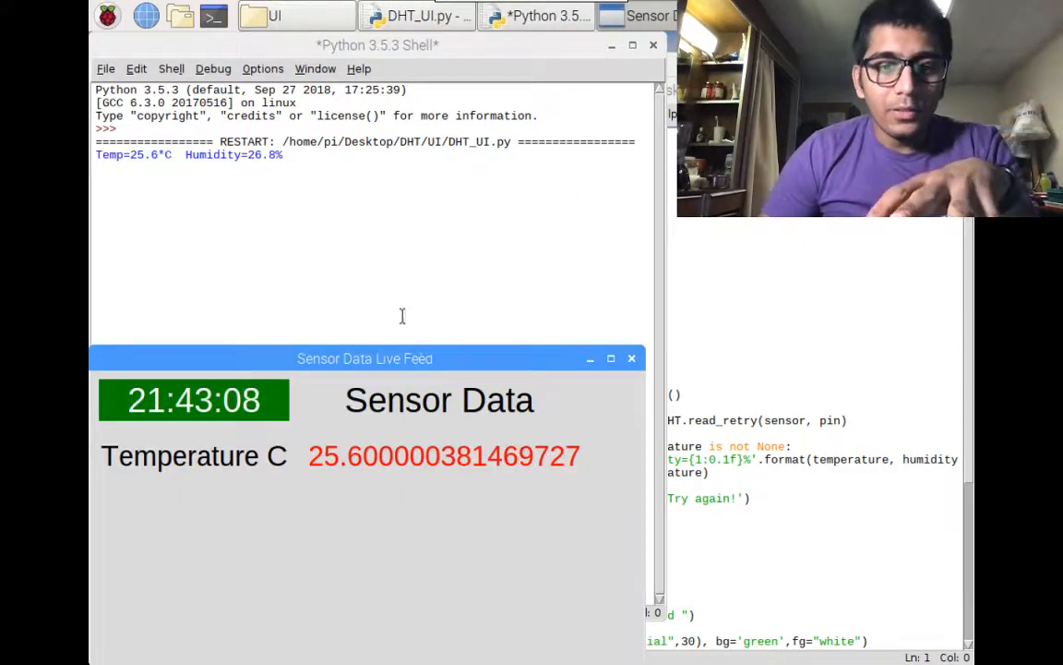
left_click_drag(366, 359, 543, 203)
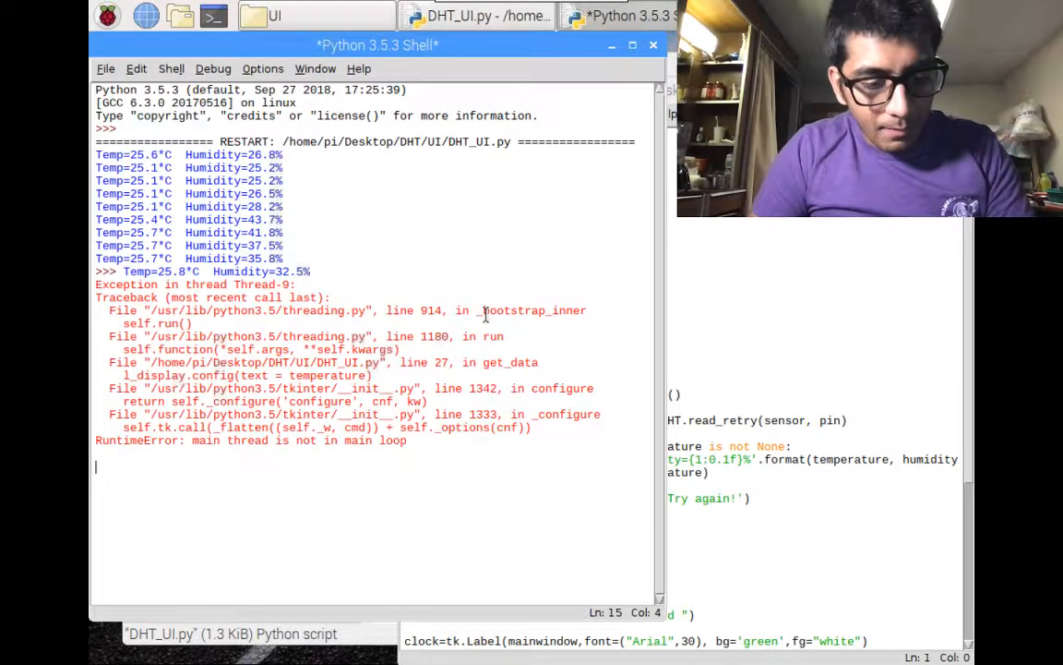
- Interrupt the run, then highlight the 5-second timer and humidity read in get_data to explain the code
key("ctrl+c")
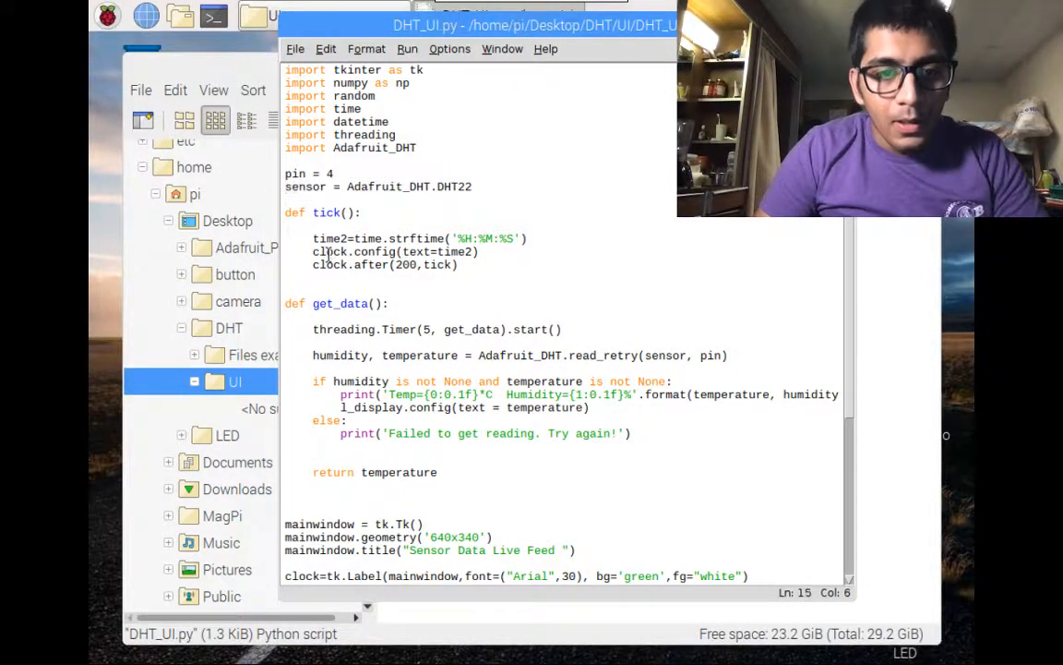
double_click(339, 329)
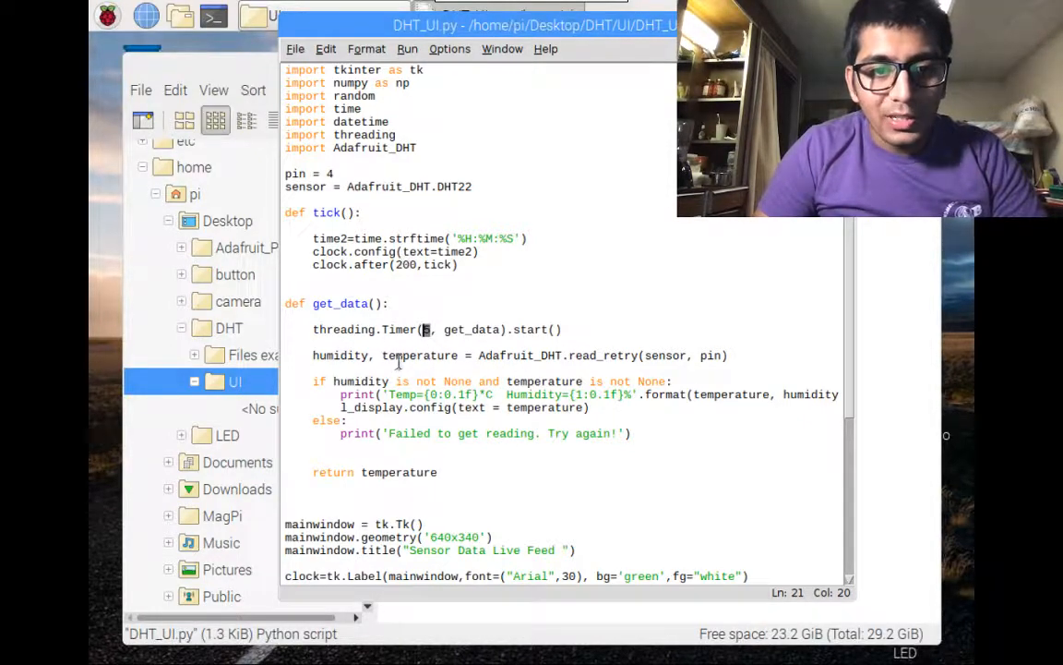
double_click(340, 355)
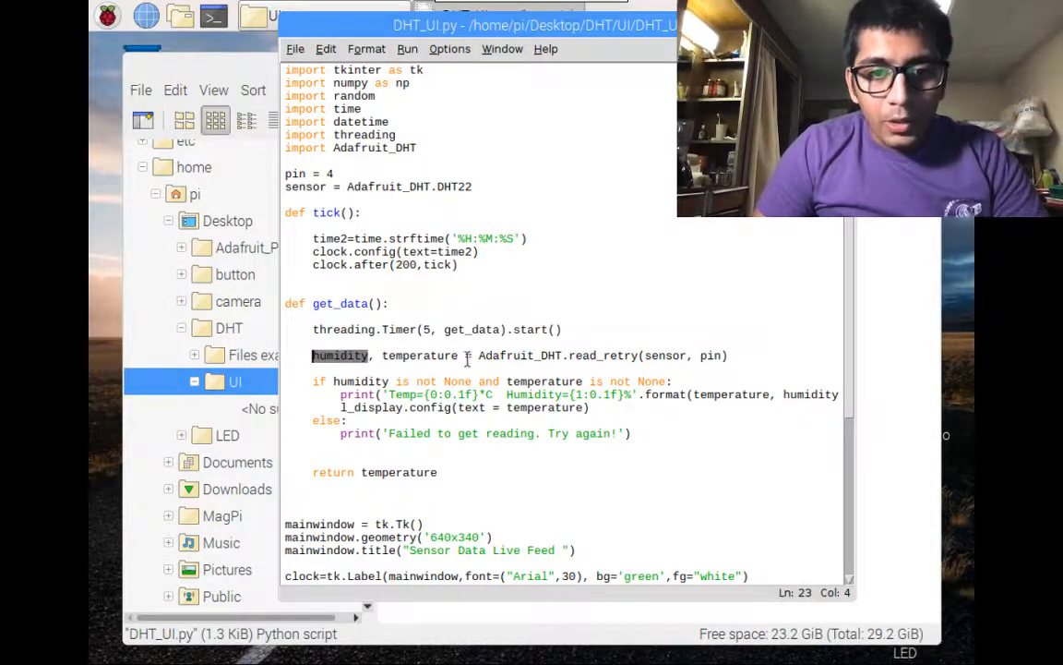
left_click(535, 354)
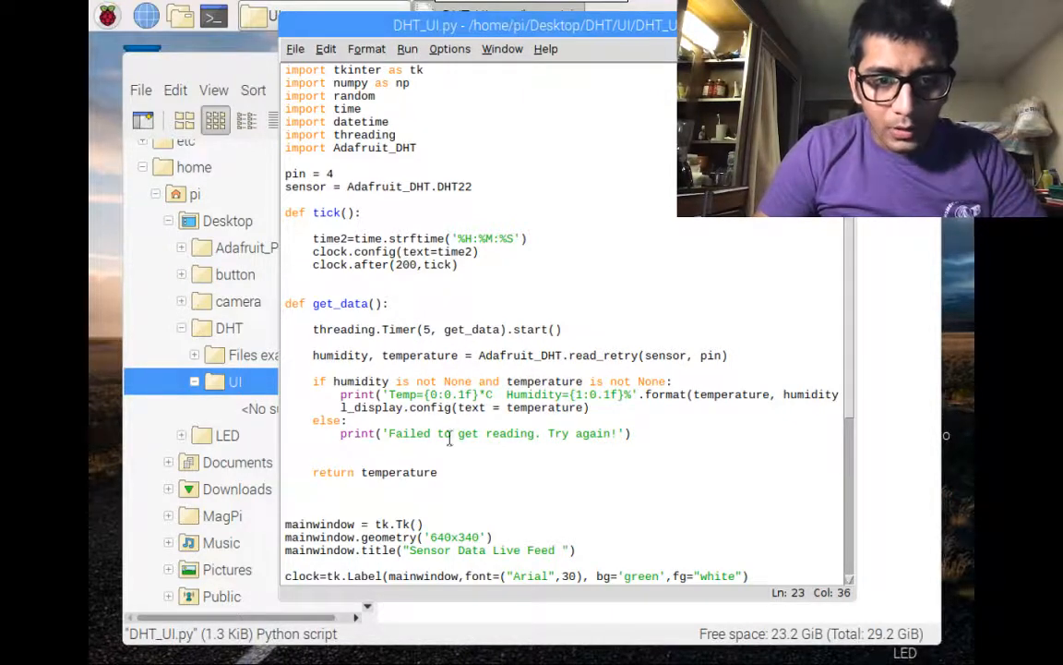
double_click(429, 408)
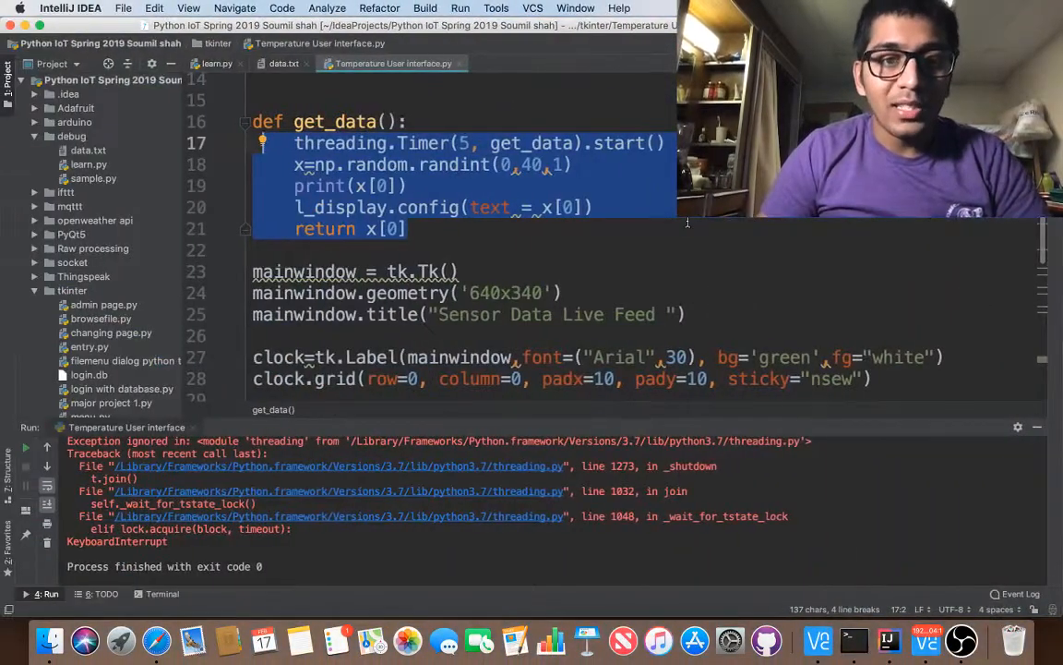
- Run raw processing python.py from the Project panel and bring up its matplotlib Figure 1 plot
scroll("up", 3)
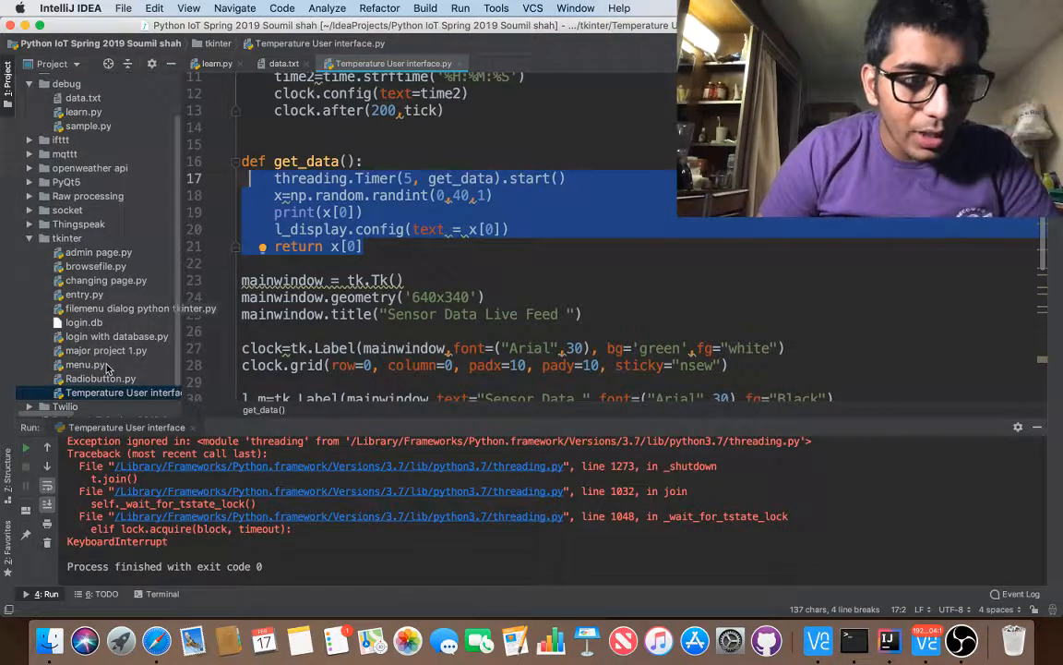
left_click(22, 79)
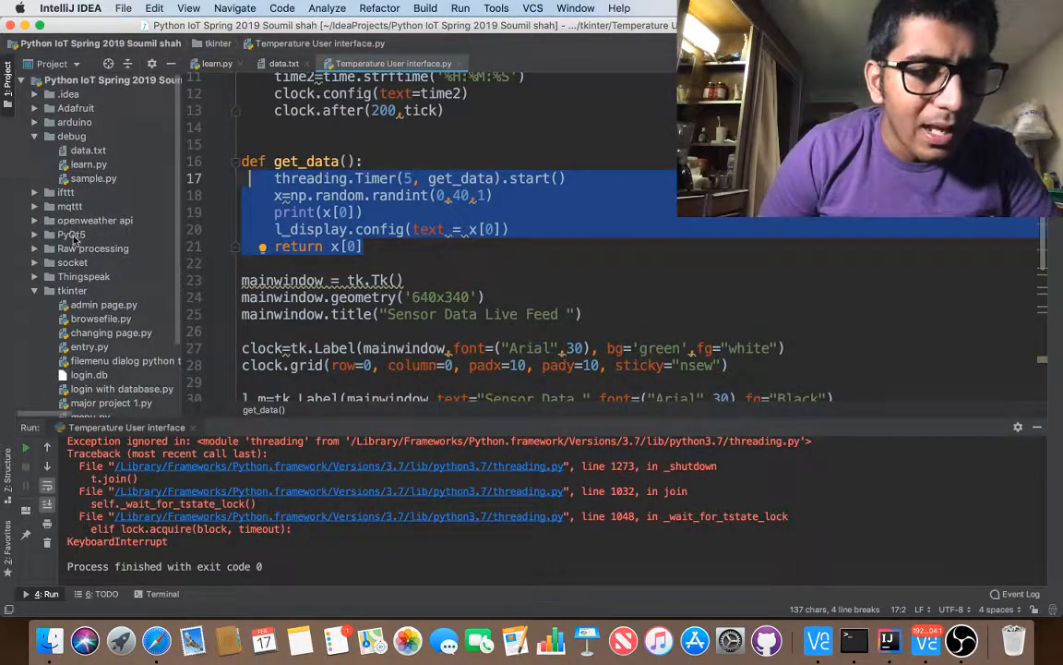
right_click(77, 262)
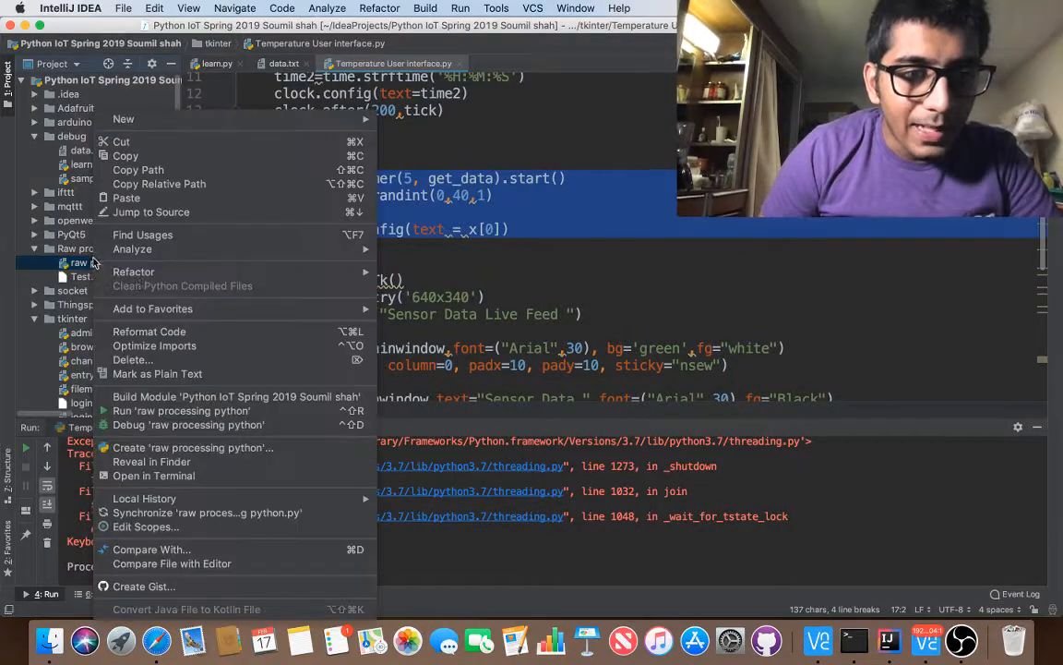
left_click(180, 409)
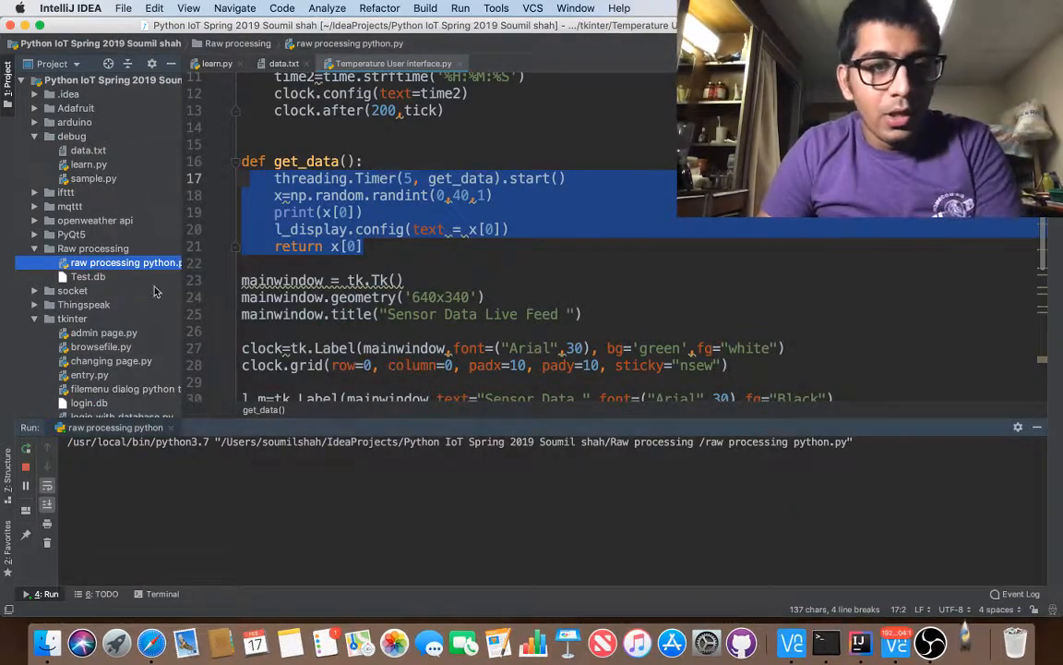
left_click(536, 62)
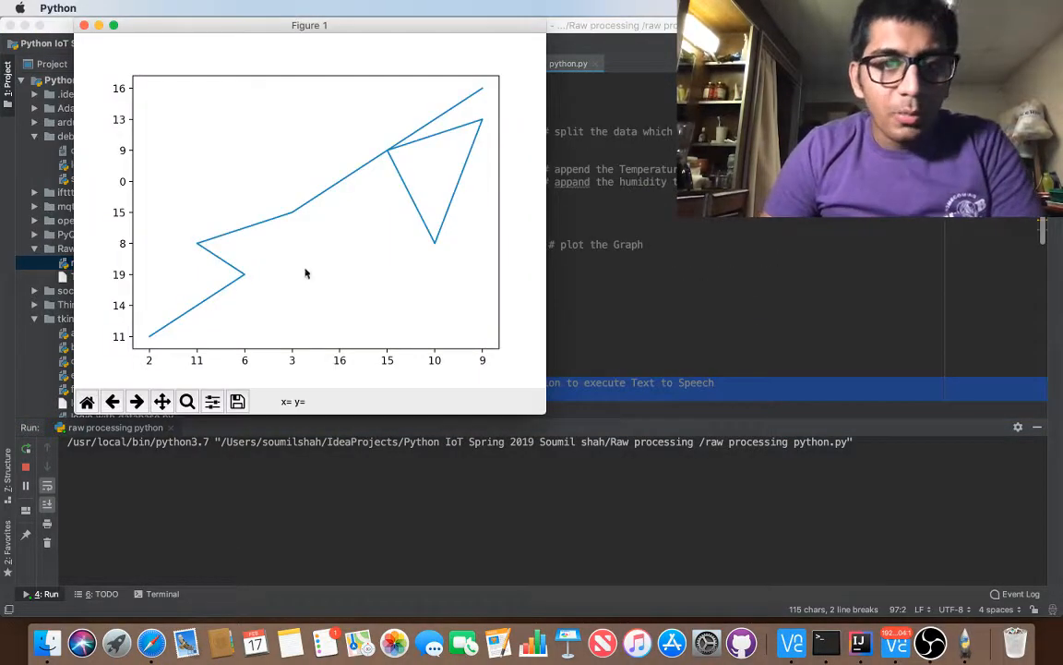
mouse_move(377, 240)
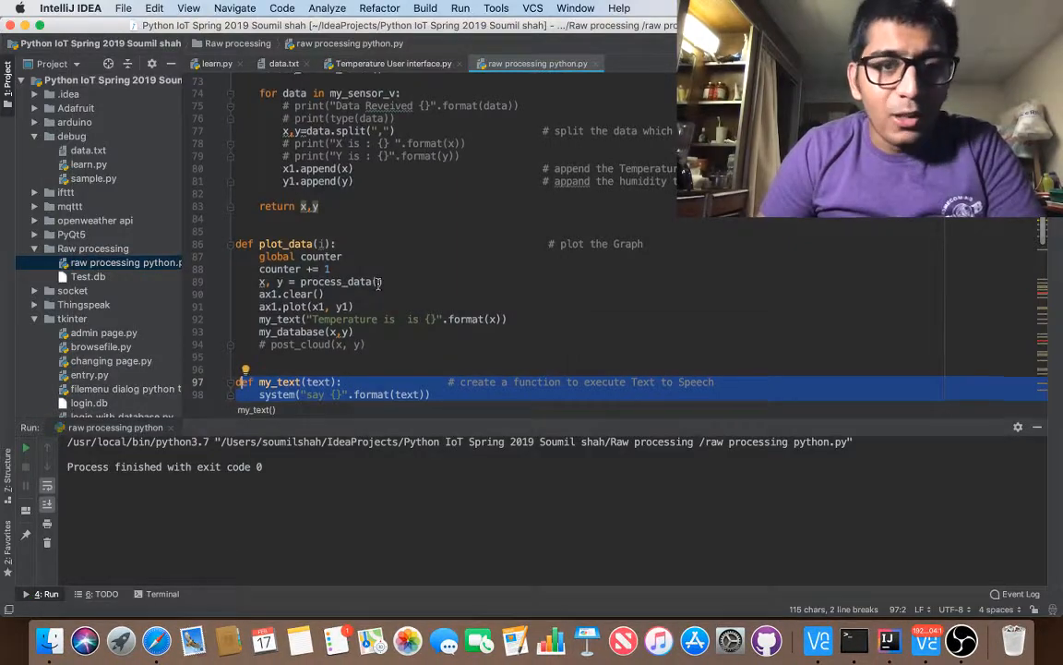
scroll("up", 3)
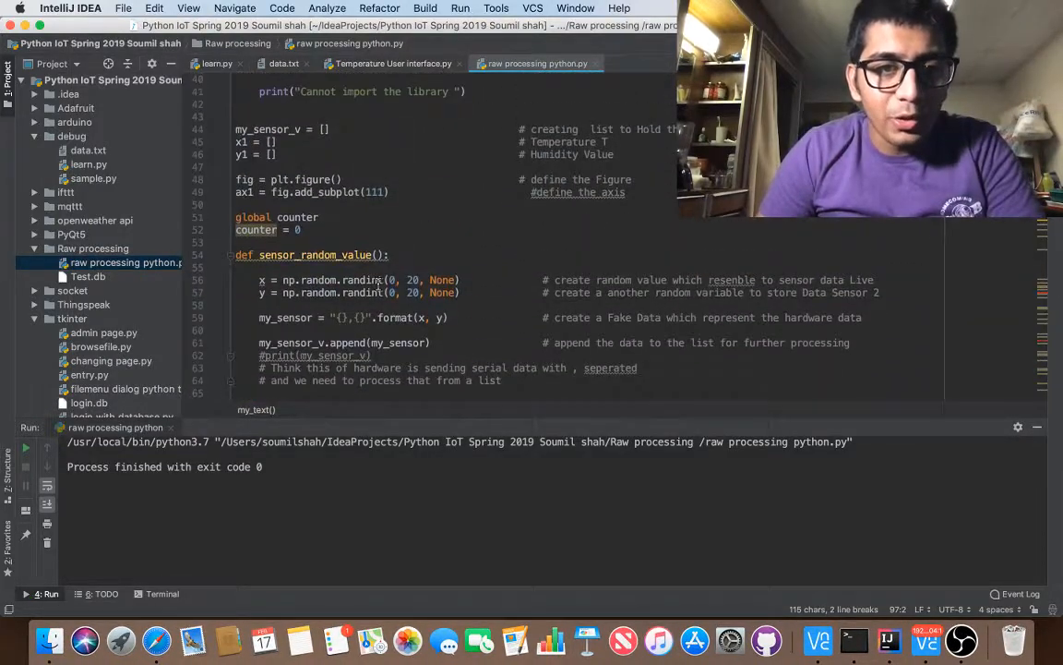
scroll("down", 3)
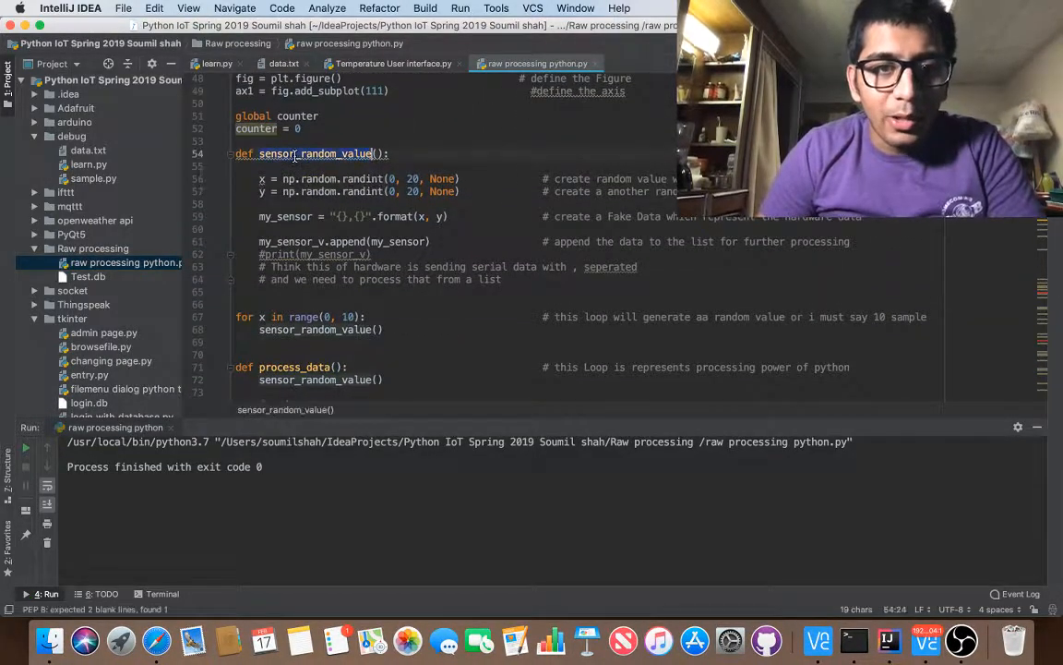
scroll("down", 3)
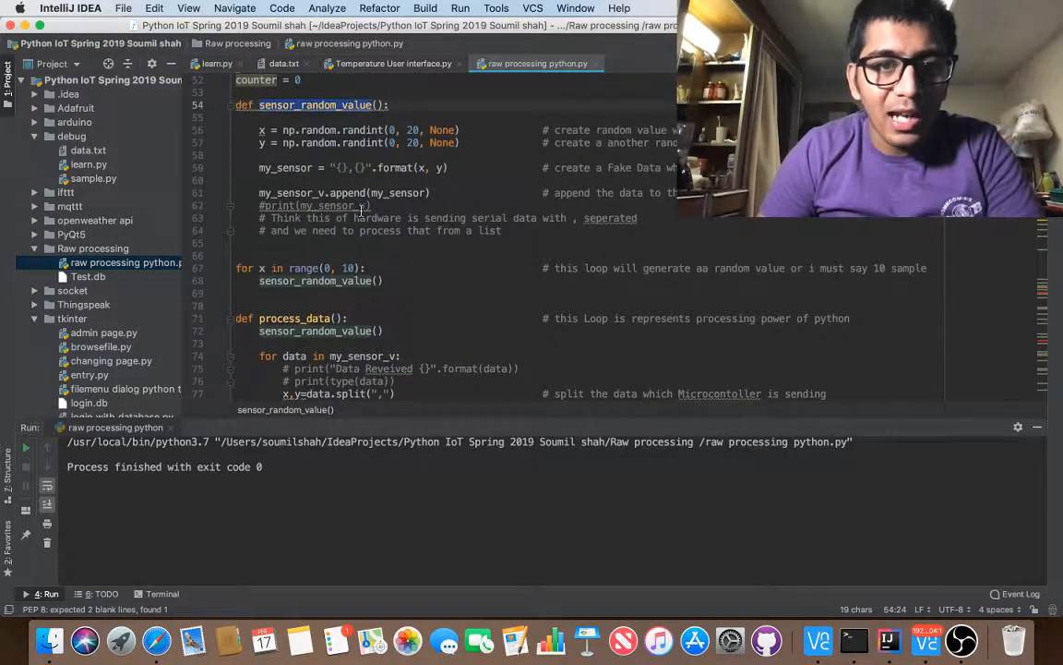
scroll("down", 3)
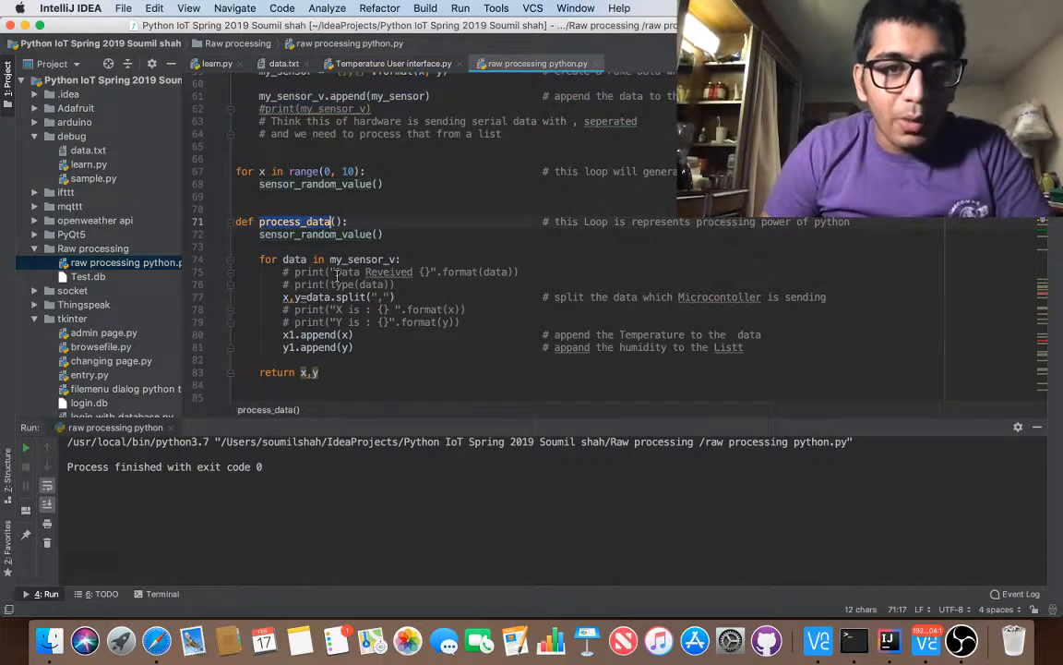
scroll("down", 3)
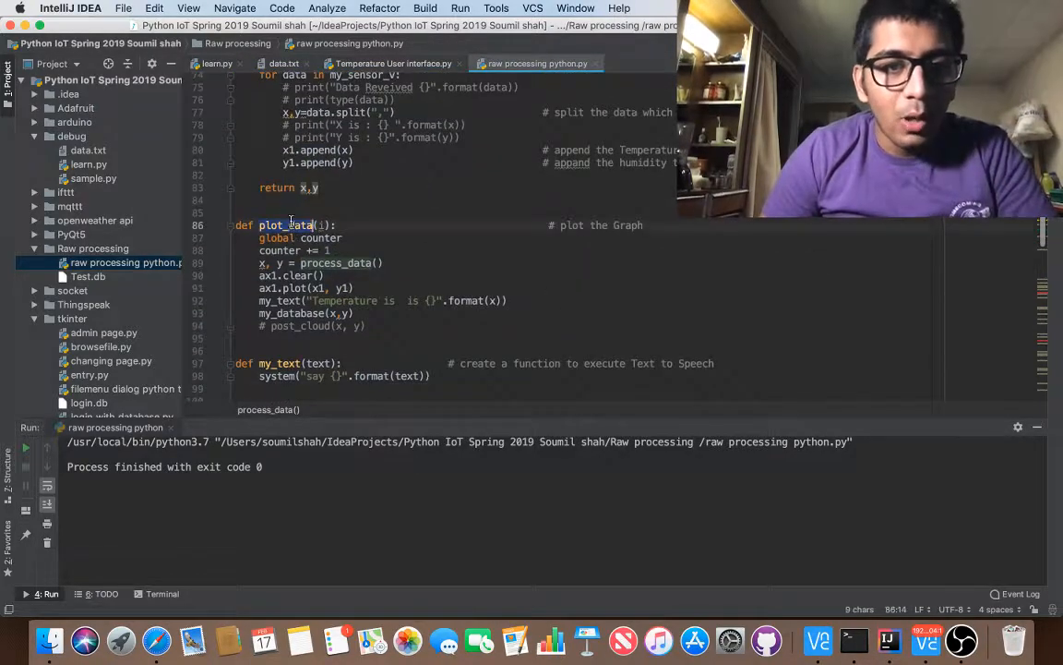
scroll("down", 3)
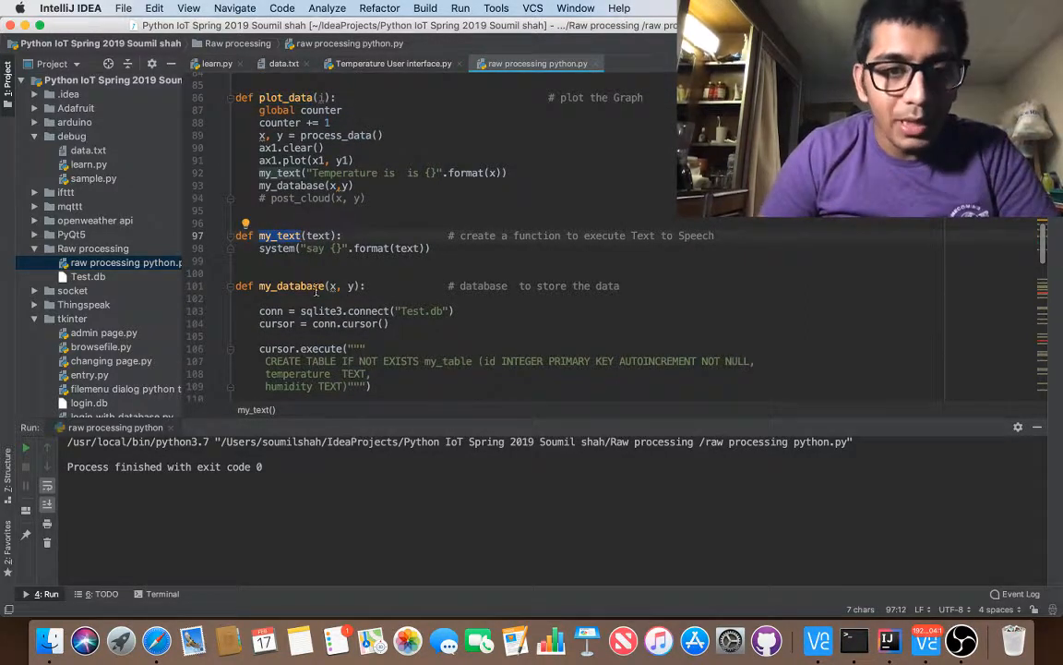
scroll("down", 3)
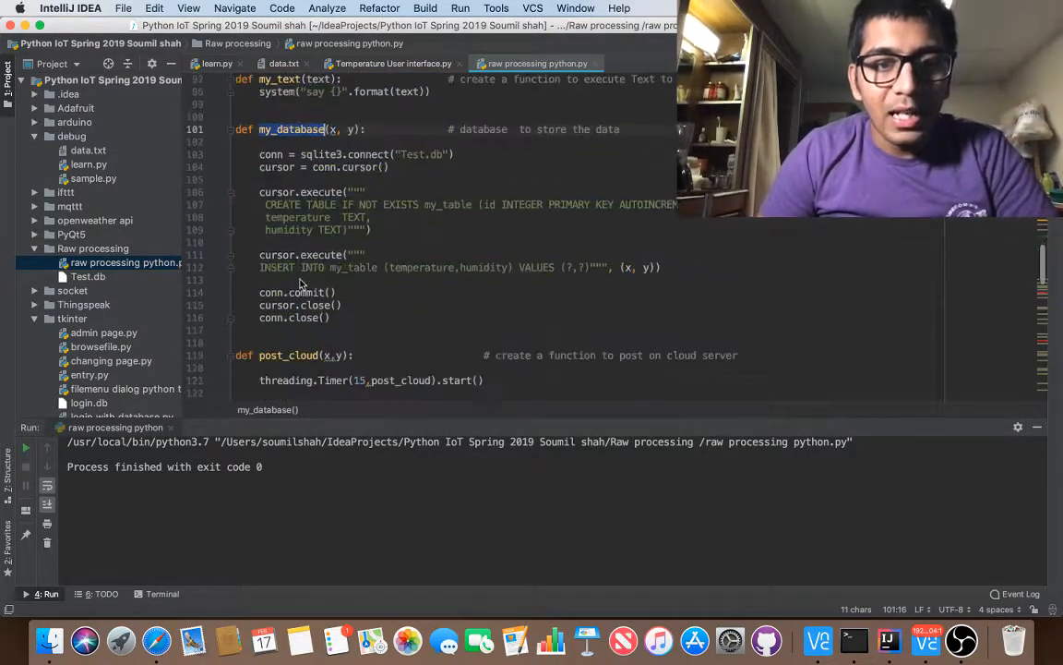
scroll("down", 3)
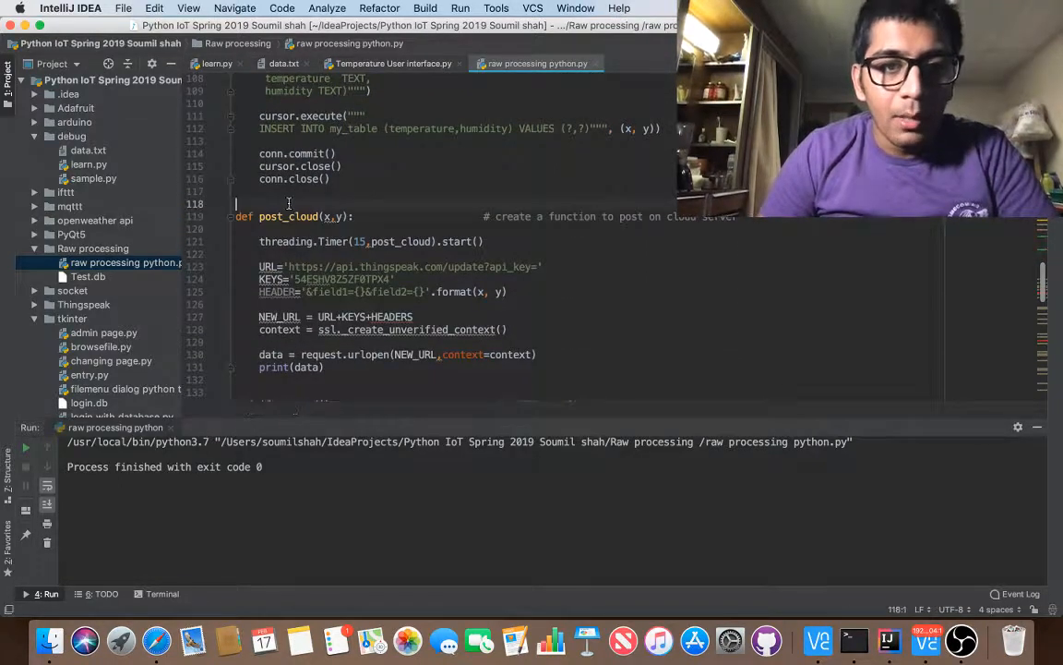
scroll("down", 3)
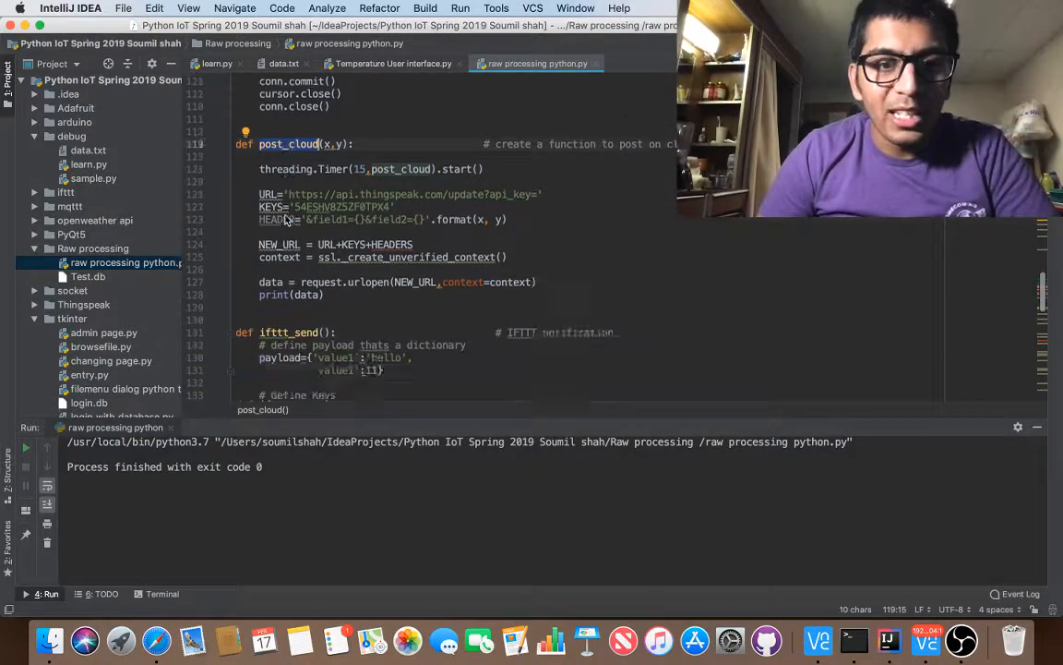
scroll("down", 3)
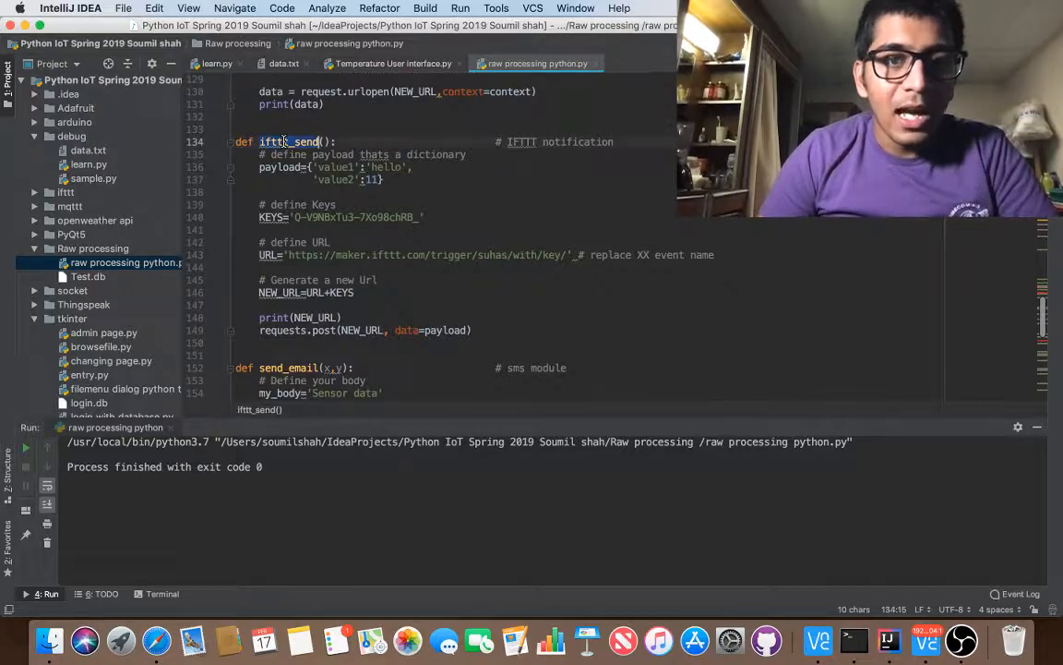
scroll("down", 3)
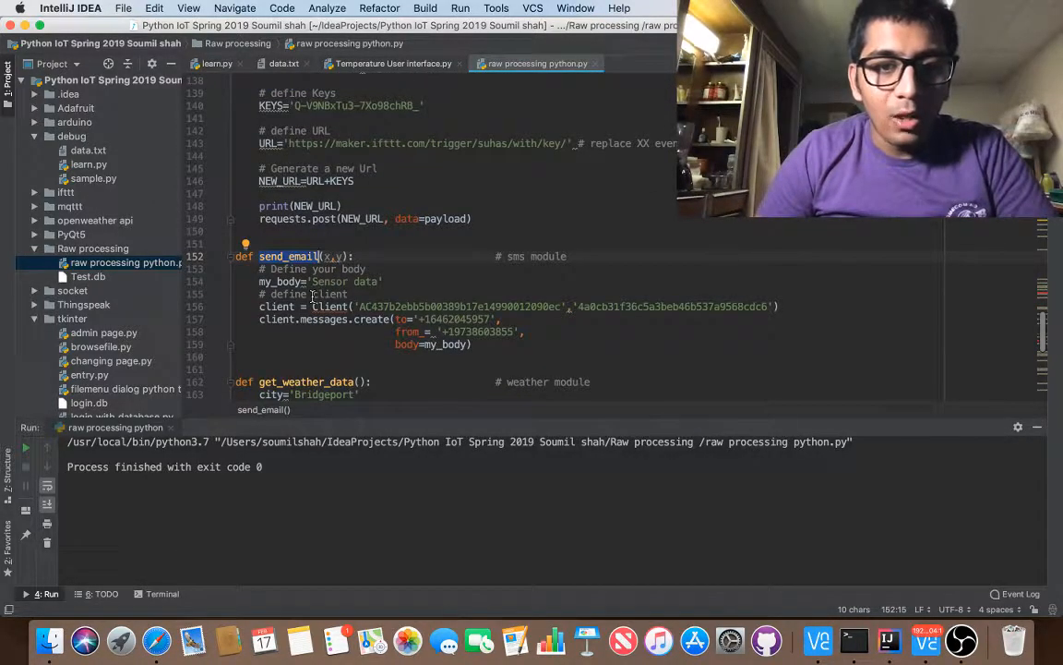
scroll("down", 3)
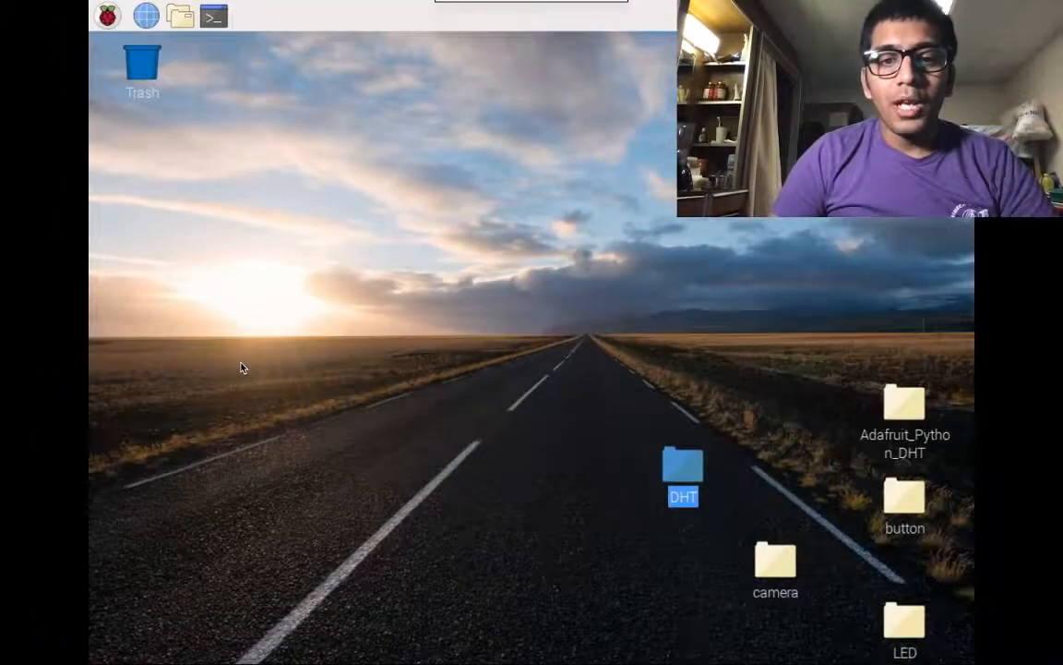
- Open the DHT folder, reopen DHT_UI.py in IDLE, then return to the Mac desktop
double_click(683, 471)
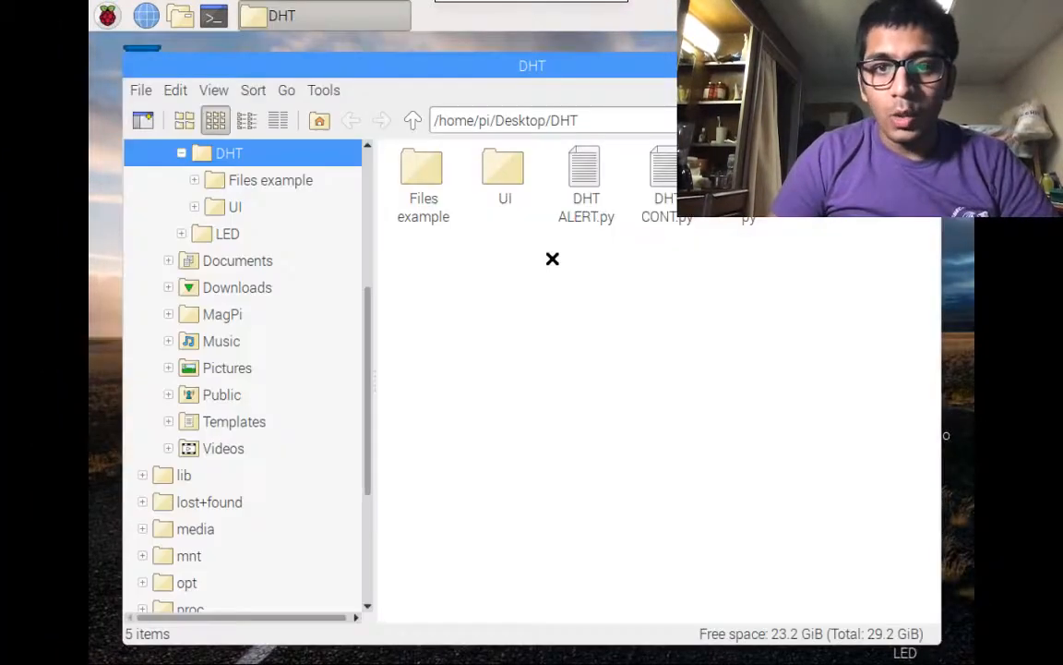
right_click(421, 170)
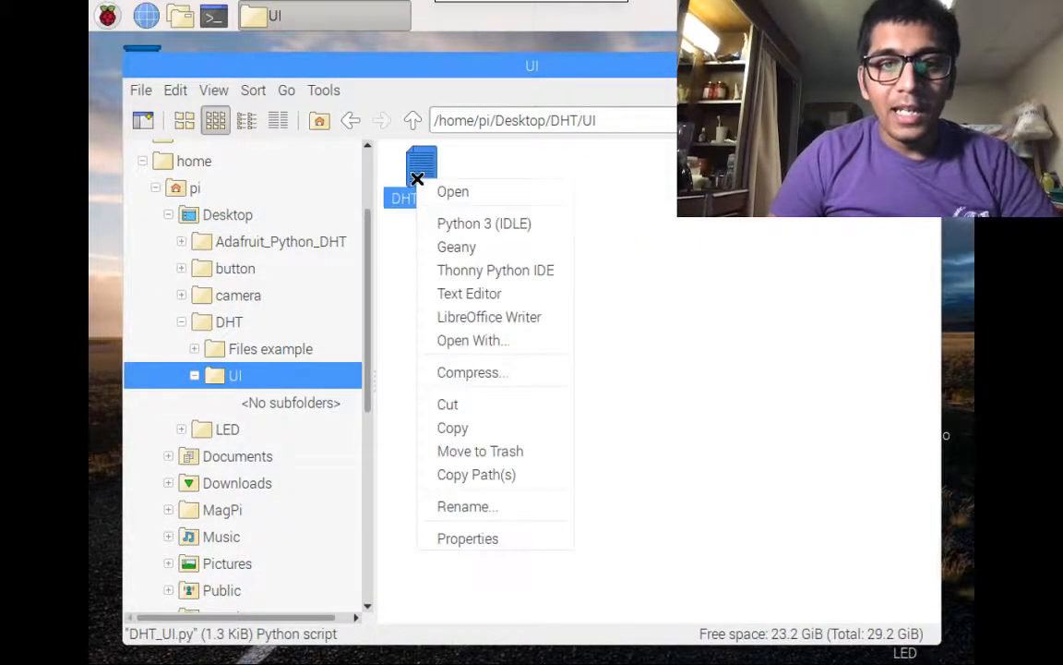
left_click(525, 262)
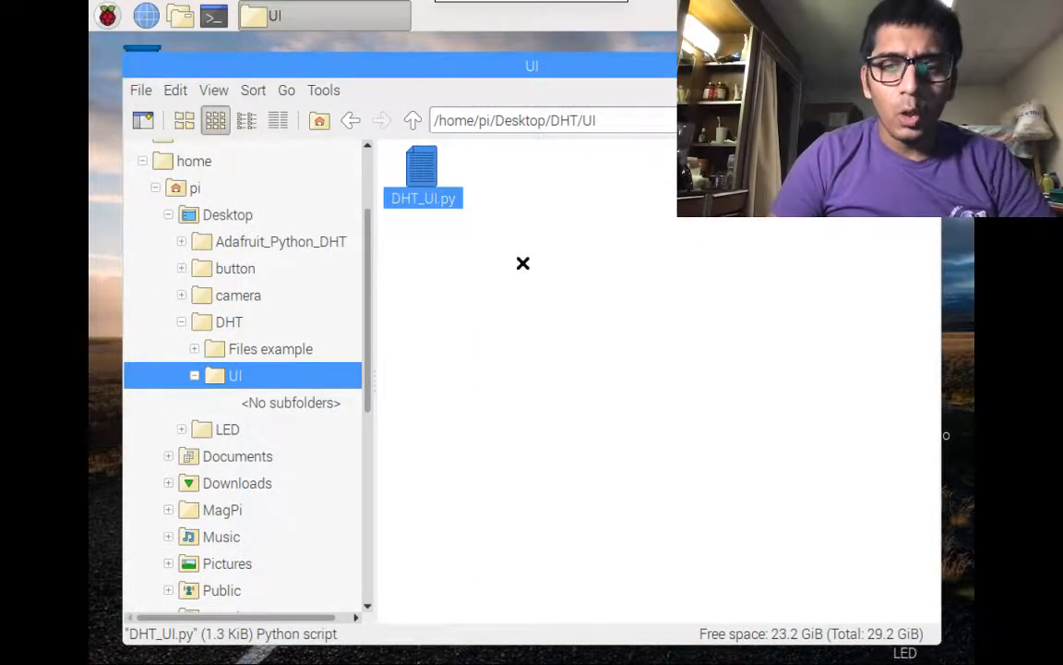
double_click(423, 176)
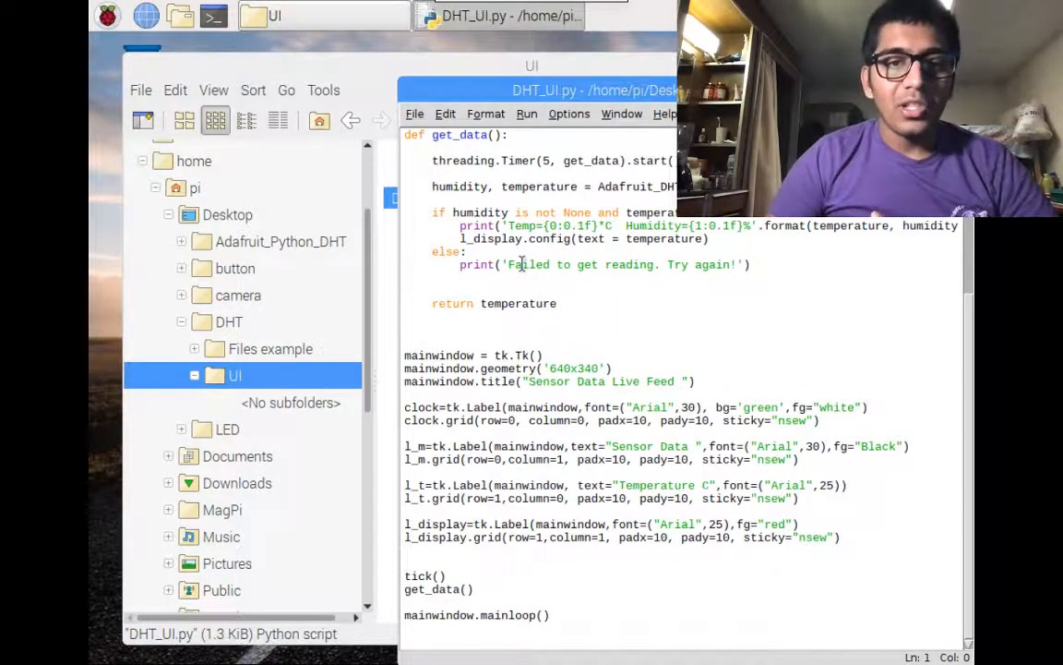
mouse_move(552, 336)
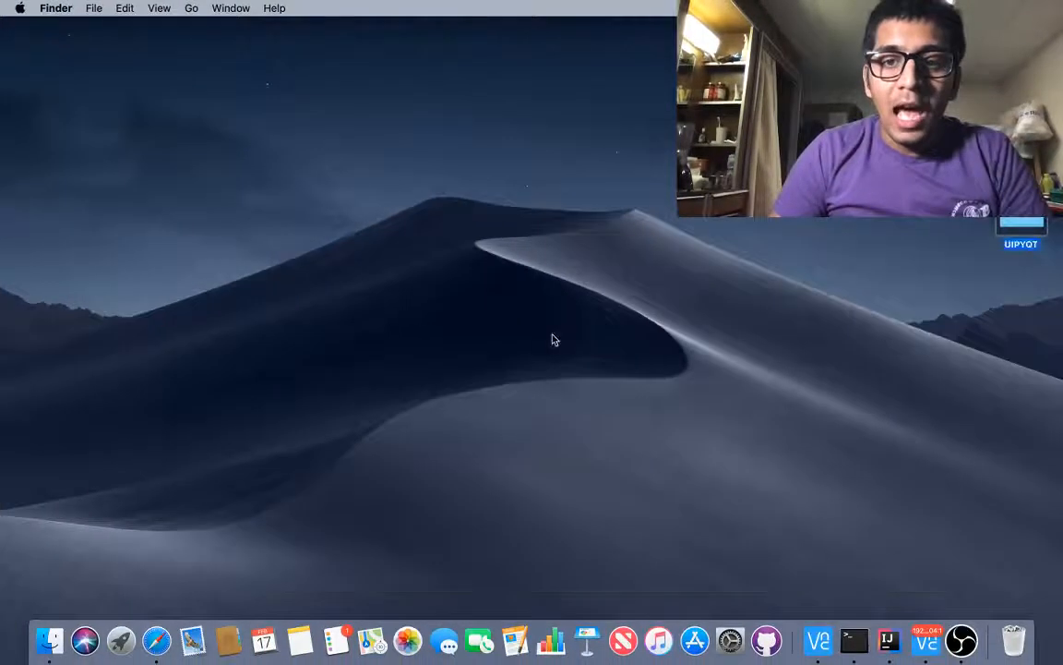
left_click(960, 638)
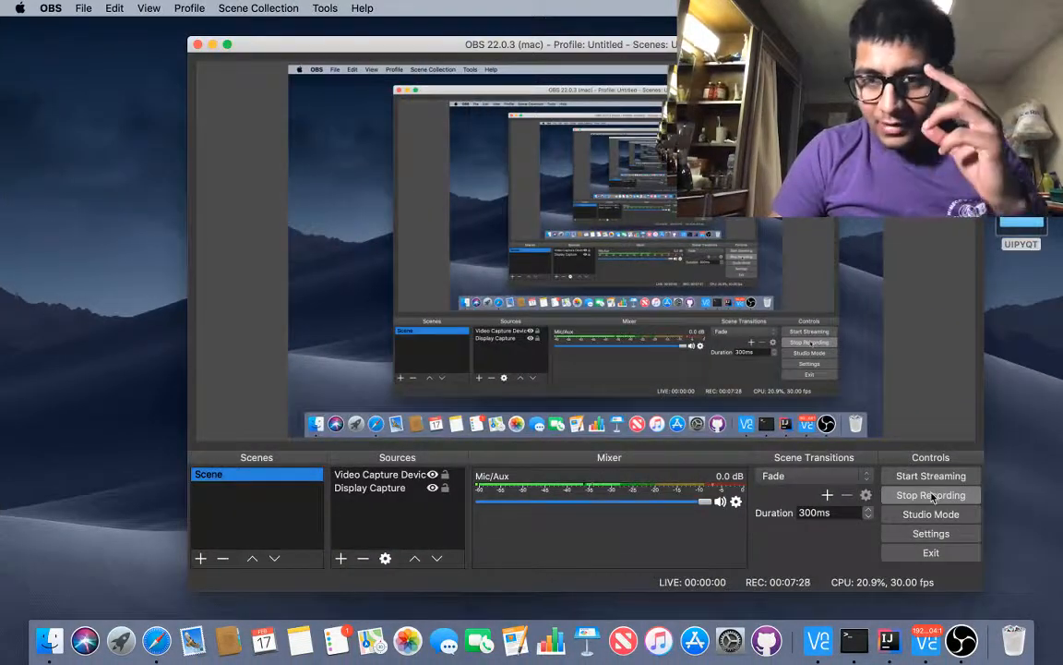